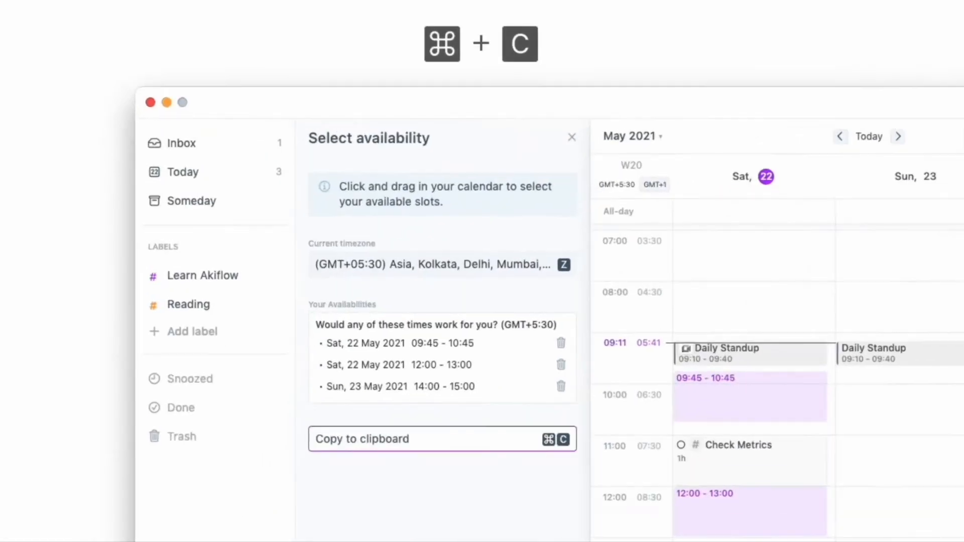
Copy the availability slots and schedule the marketing report request for 'today 3pm' (15:00)
key(cmd+v)
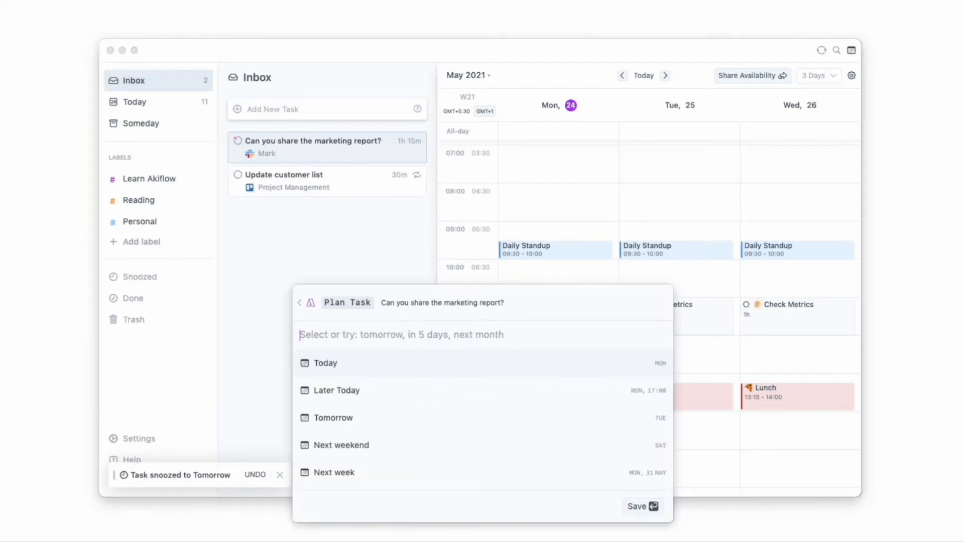
text(today 3pm)
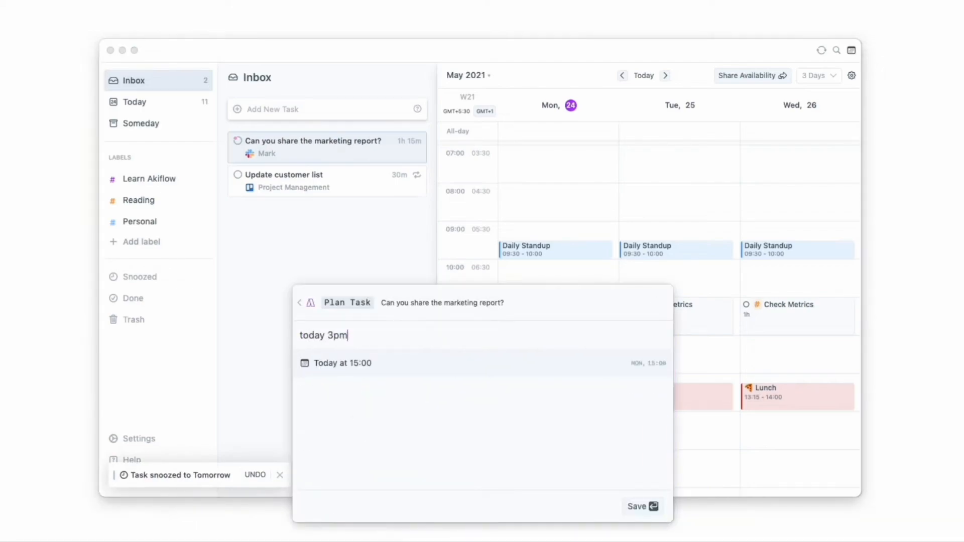
click(641, 507)
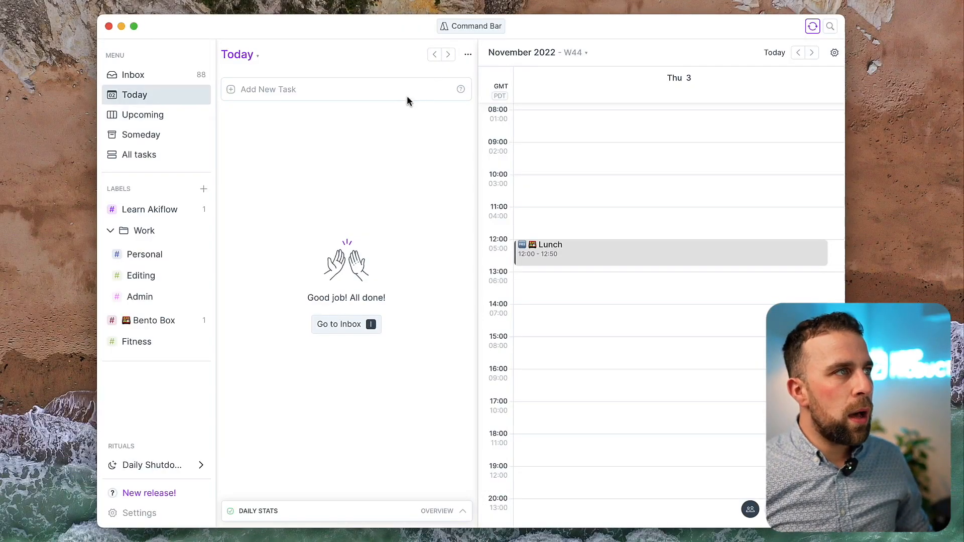
mouse_move(388, 139)
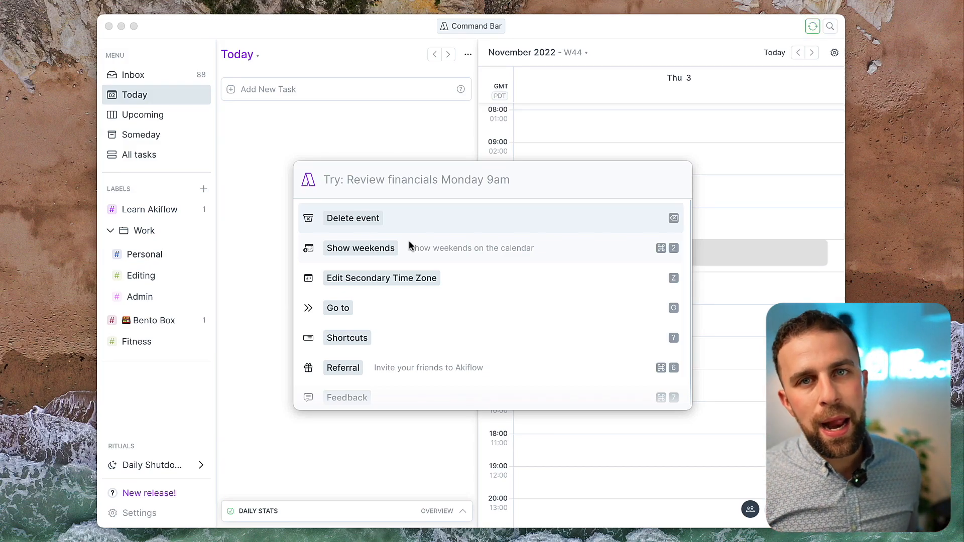
Create 'Record YouTube' from the command bar and open its 10:00 calendar block
text(Record Y)
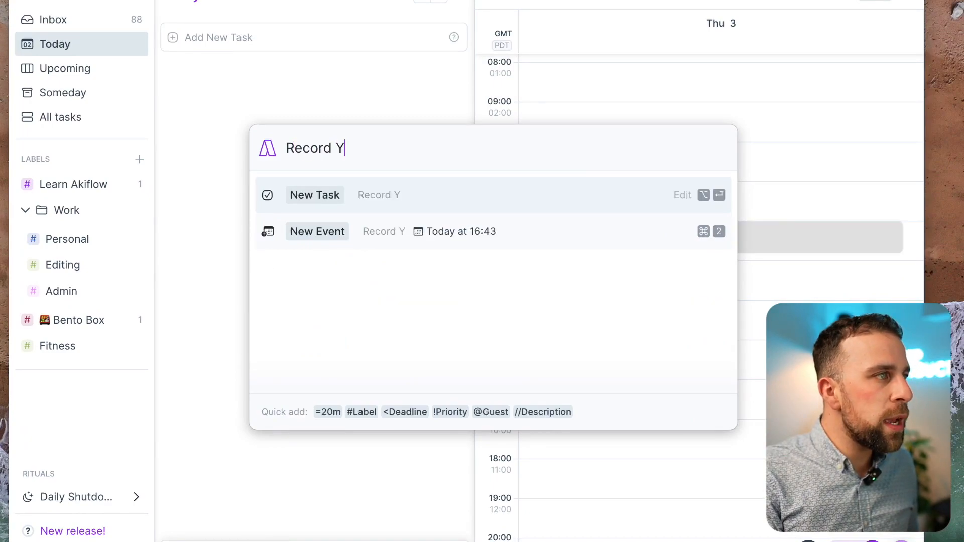
text(ouTube)
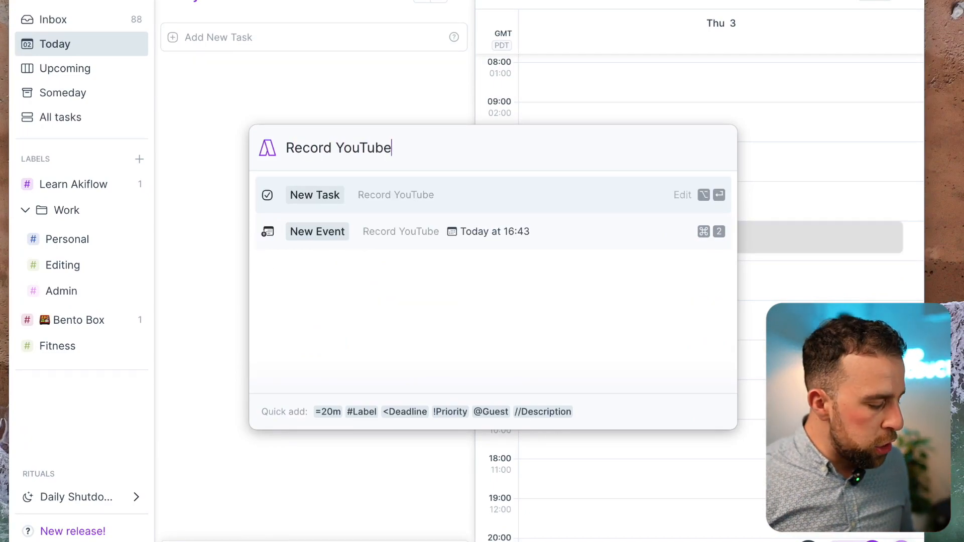
text(tomorrow at)
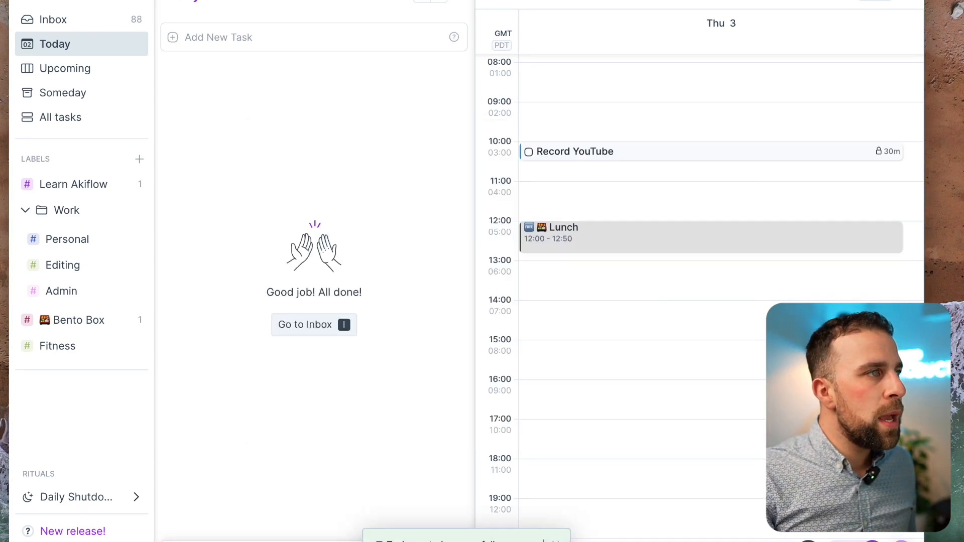
mouse_move(508, 207)
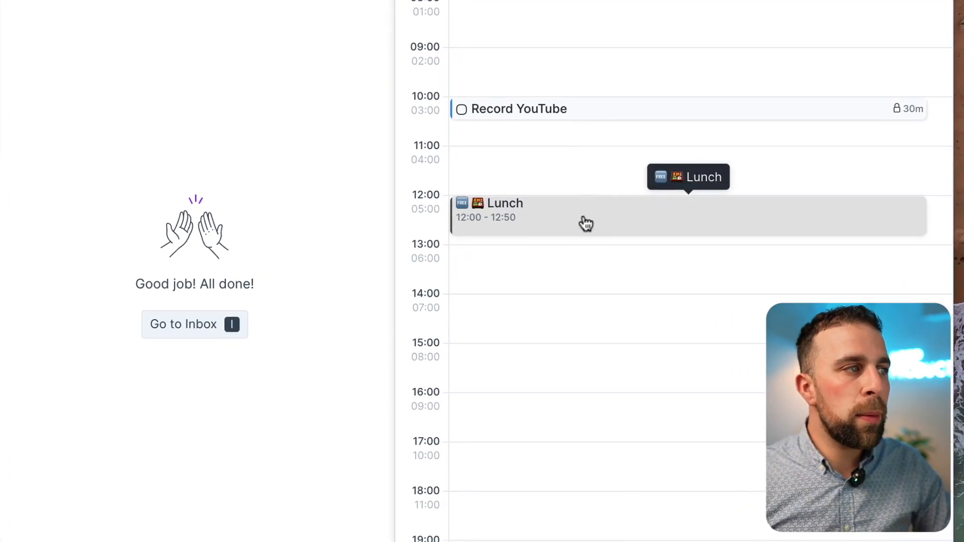
mouse_move(543, 232)
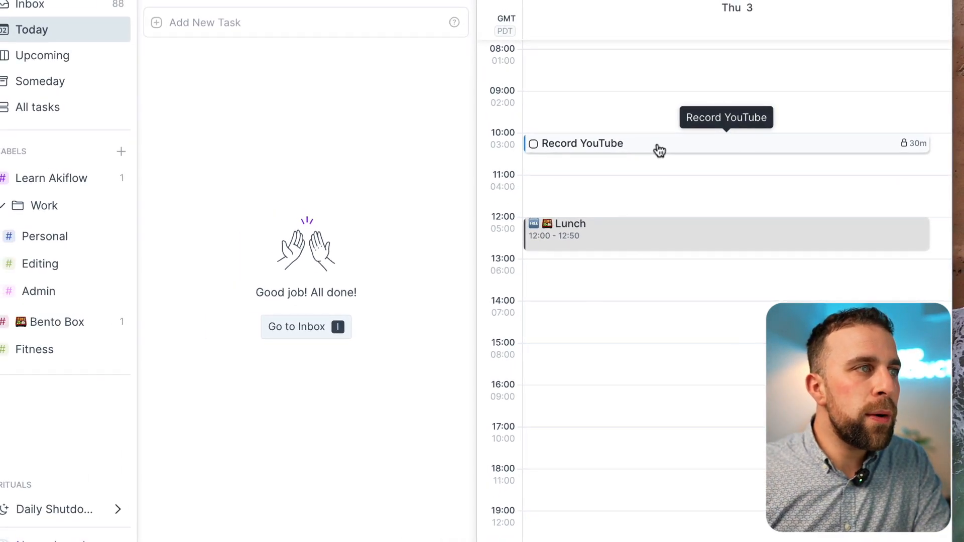
click(578, 143)
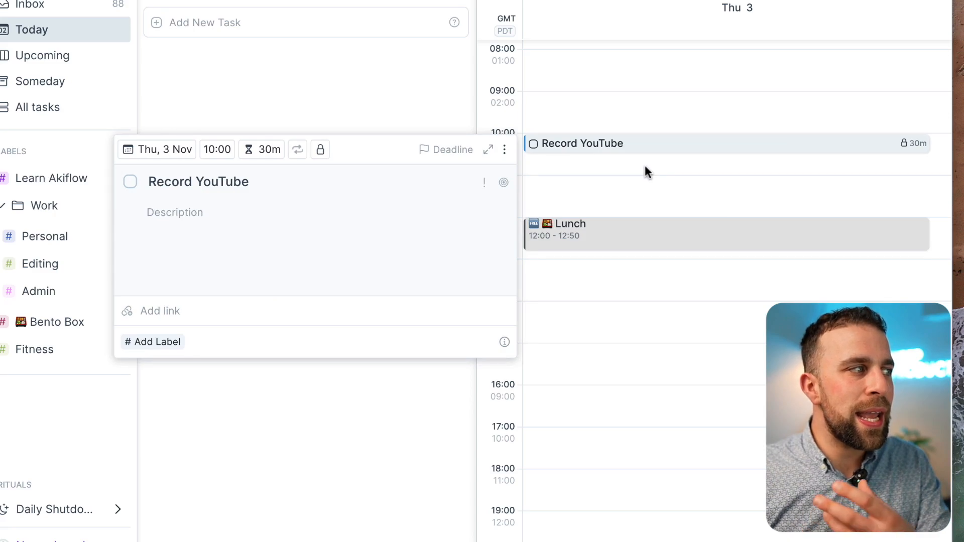
mouse_move(671, 167)
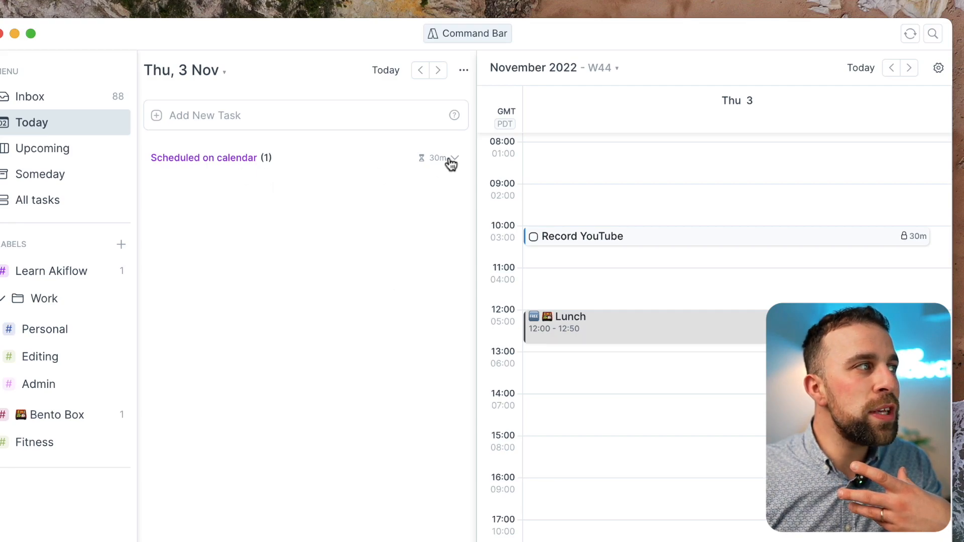
Add the unscheduled to-do 'Build out Website Blog Posts' to today's list
click(454, 158)
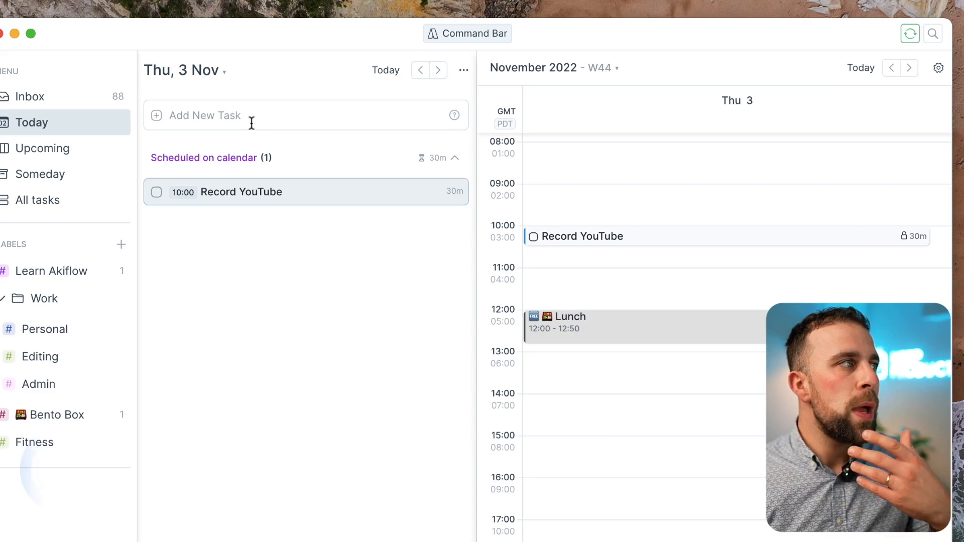
click(206, 115)
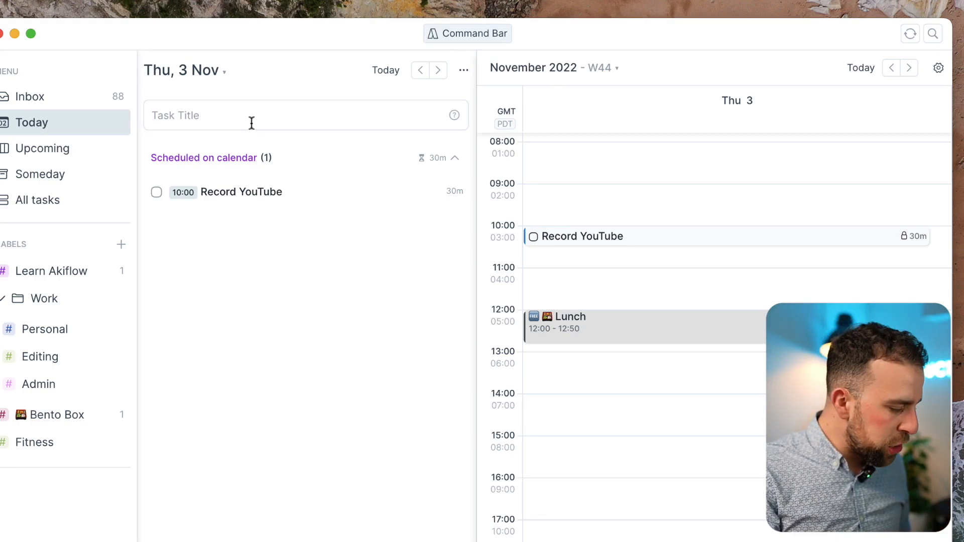
text(Buikl)
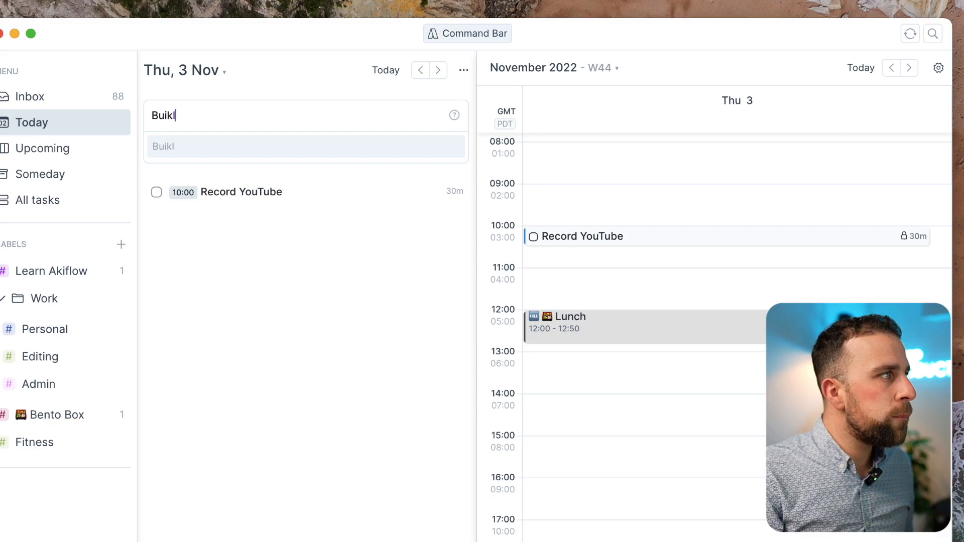
text(Build out Website Blog P)
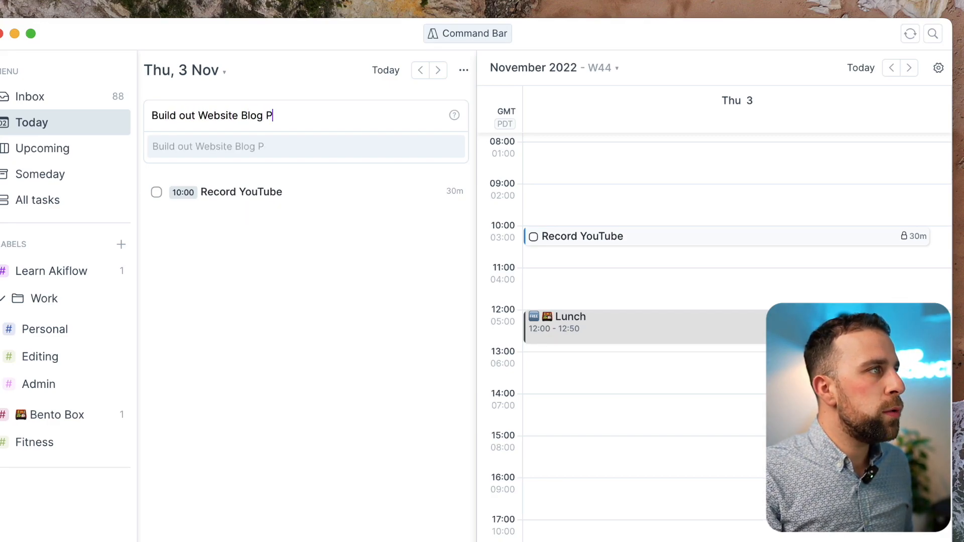
key(Enter)
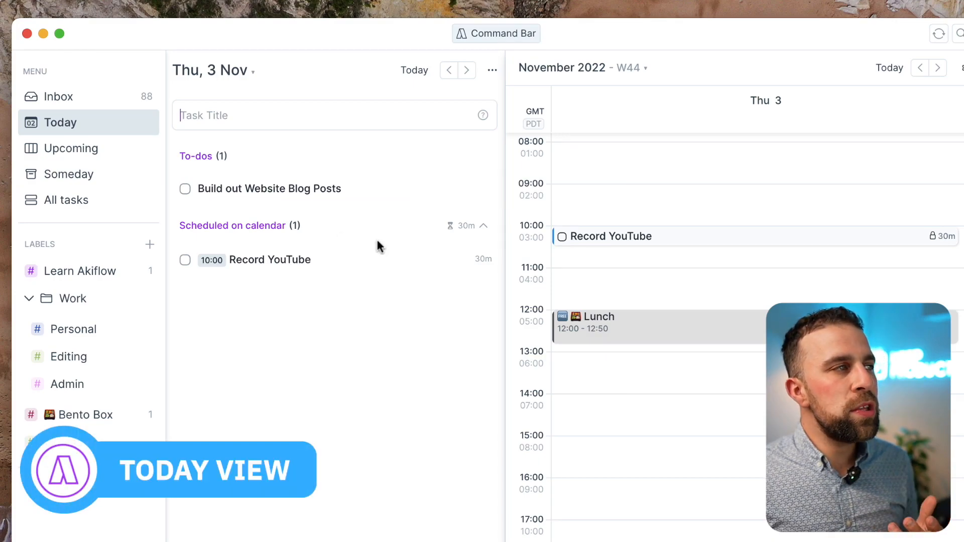
click(252, 70)
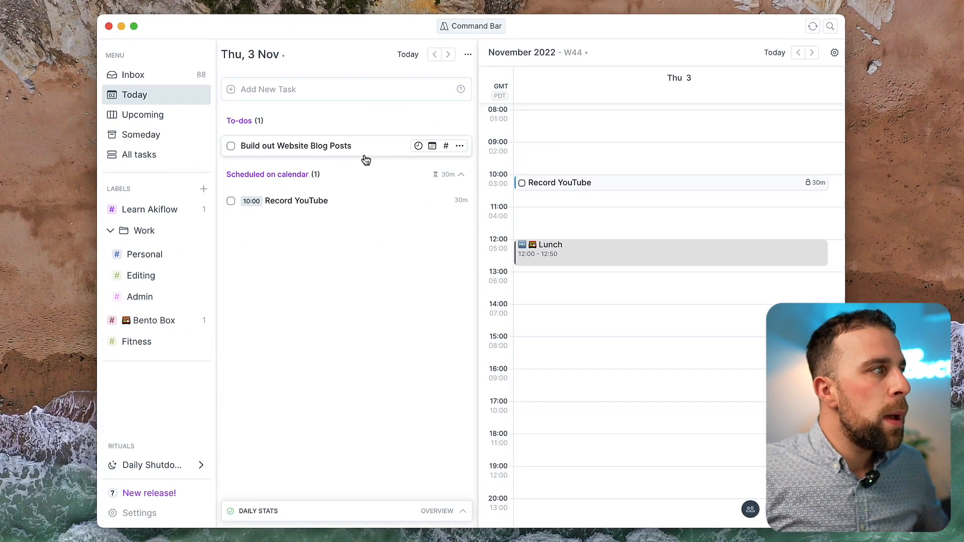
Drag Build out Website Blog Posts onto today's calendar at 11:00
drag(295, 146, 618, 195)
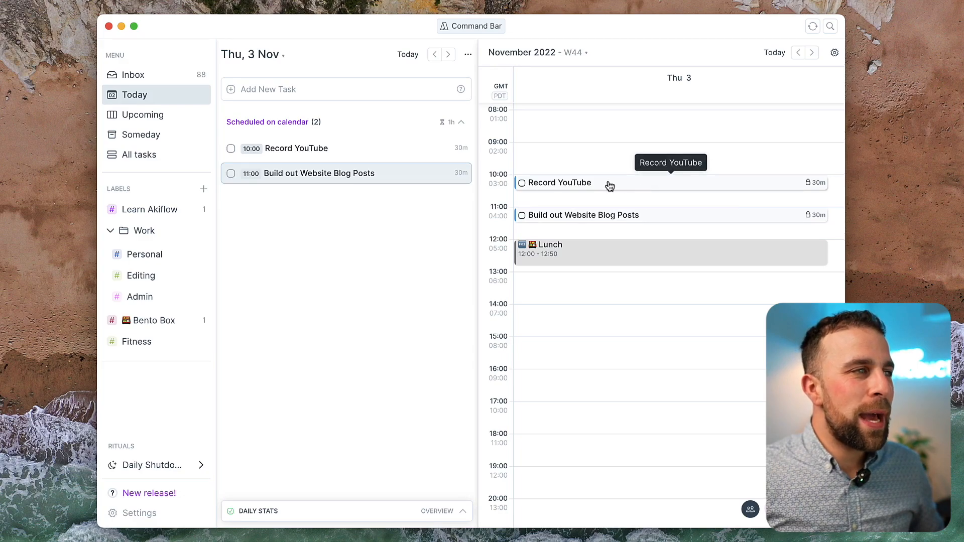
mouse_move(599, 187)
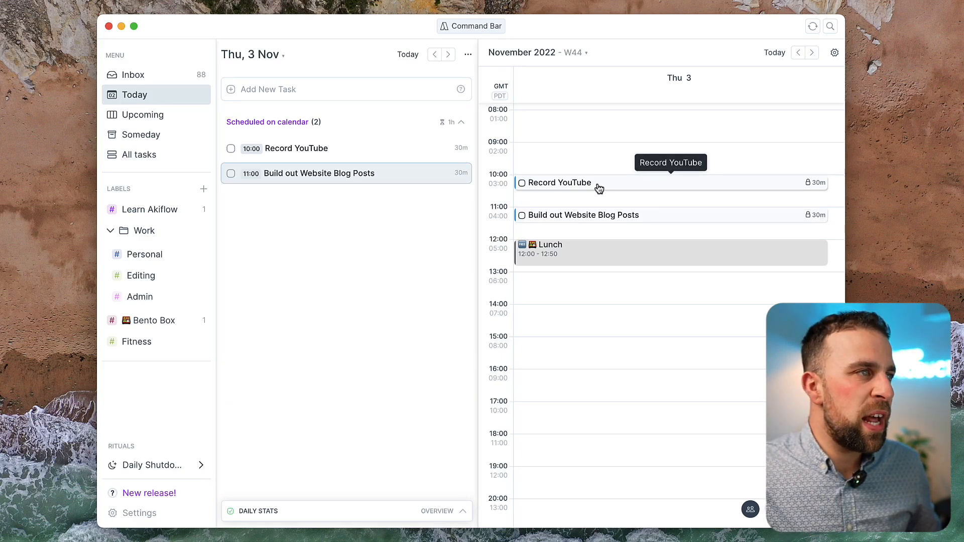
mouse_move(677, 219)
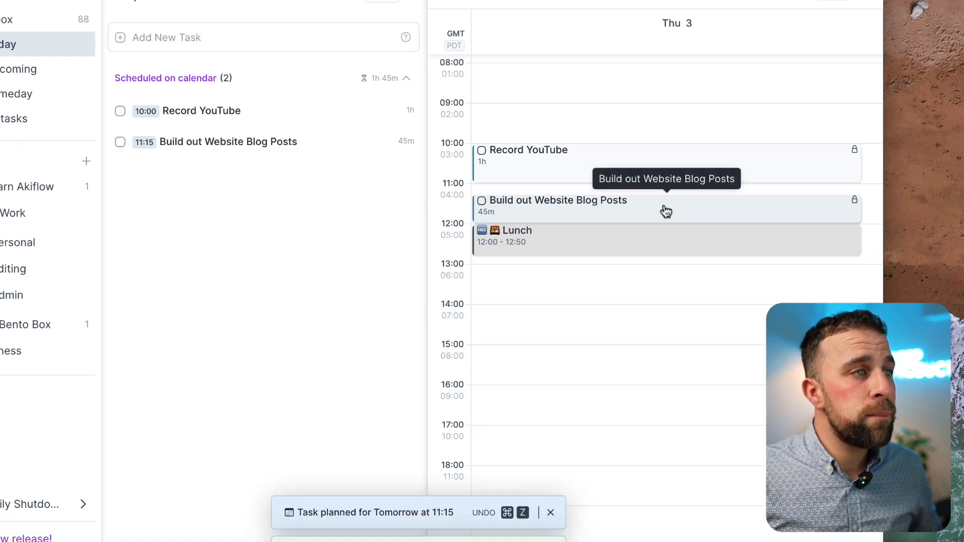
mouse_move(871, 150)
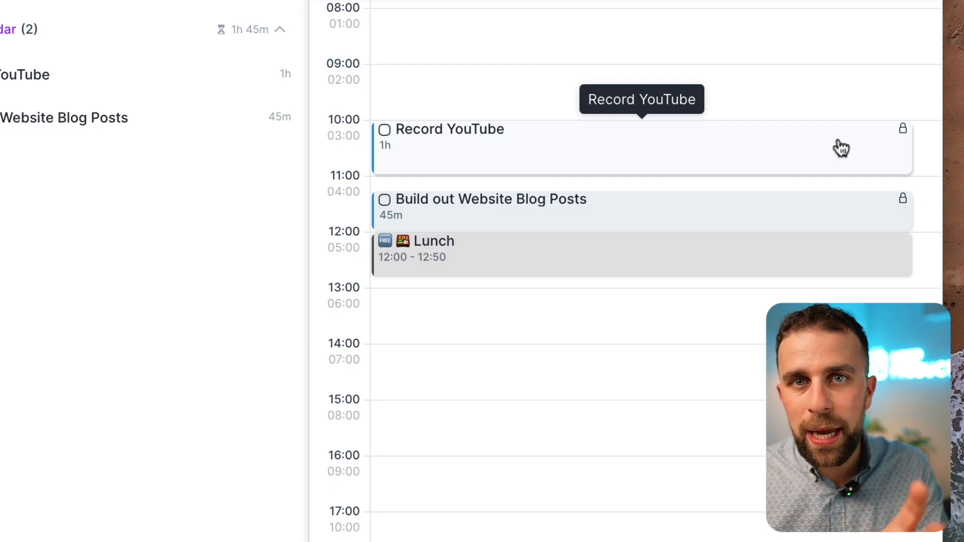
mouse_move(706, 148)
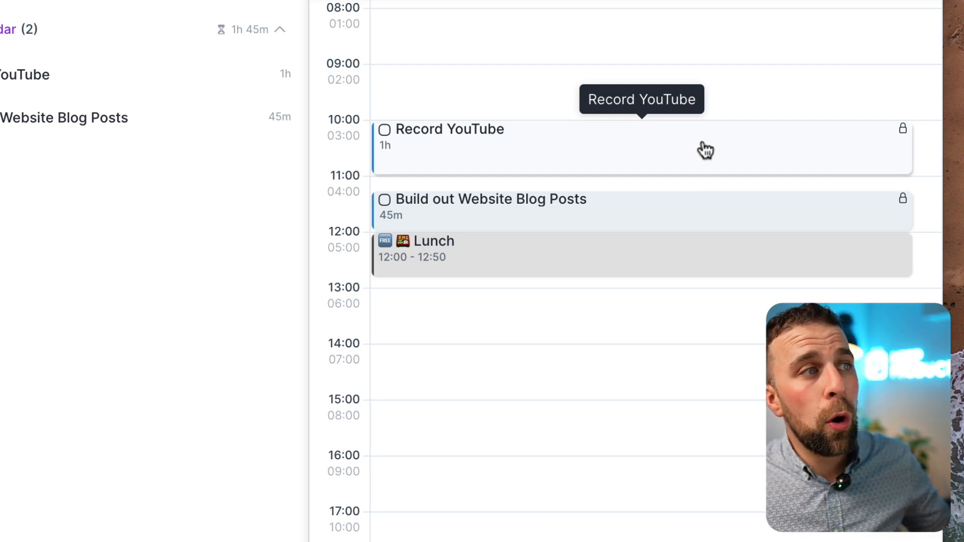
mouse_move(703, 206)
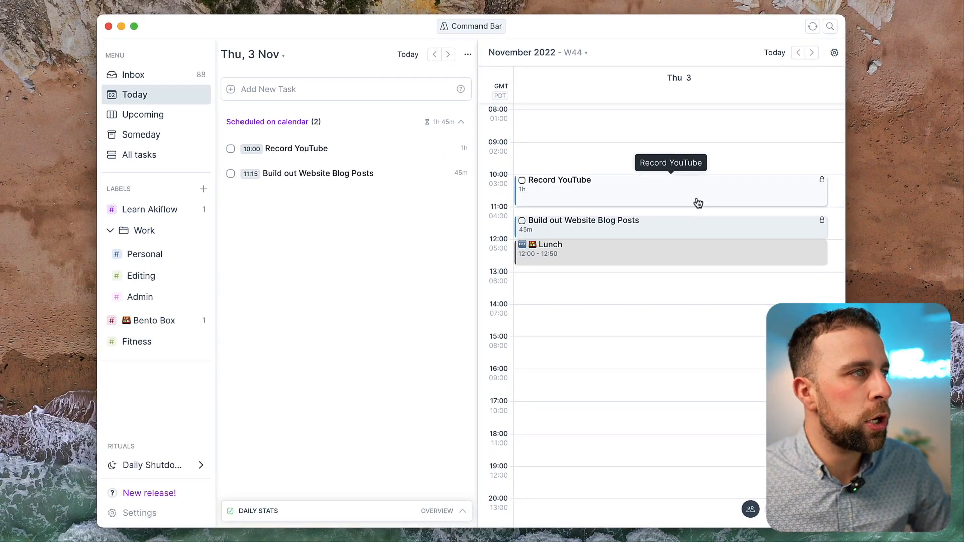
mouse_move(375, 210)
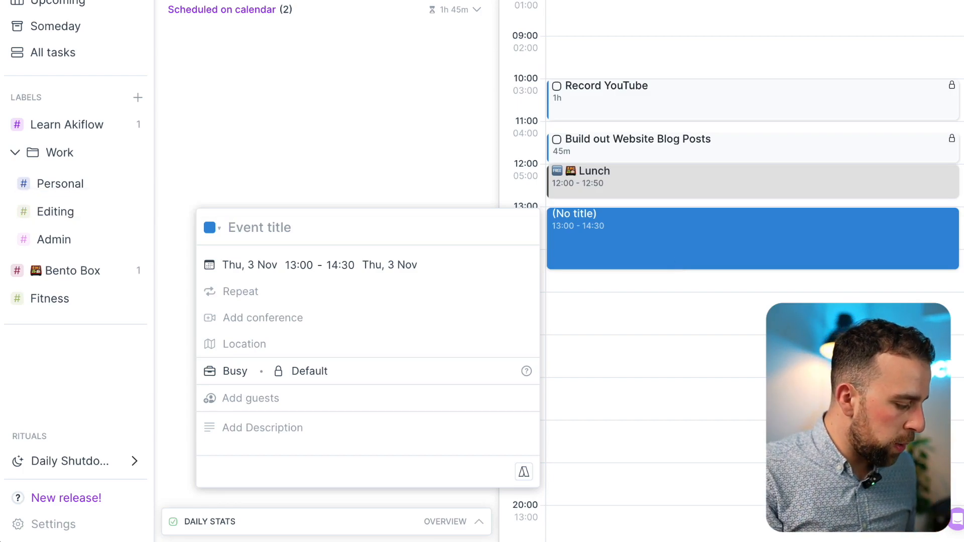
Title the new 13:00–14:30 calendar event 'Otto' and save it
text(Otto)
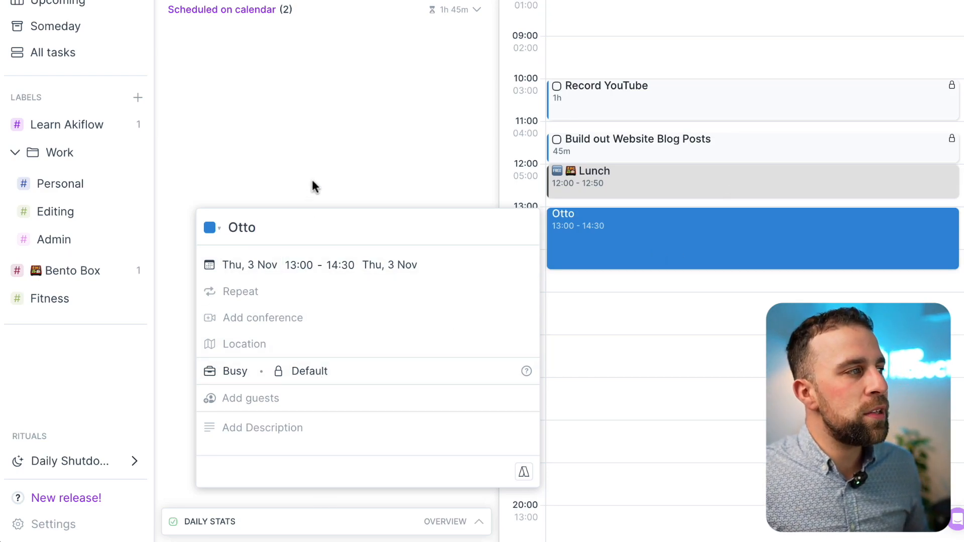
mouse_move(324, 185)
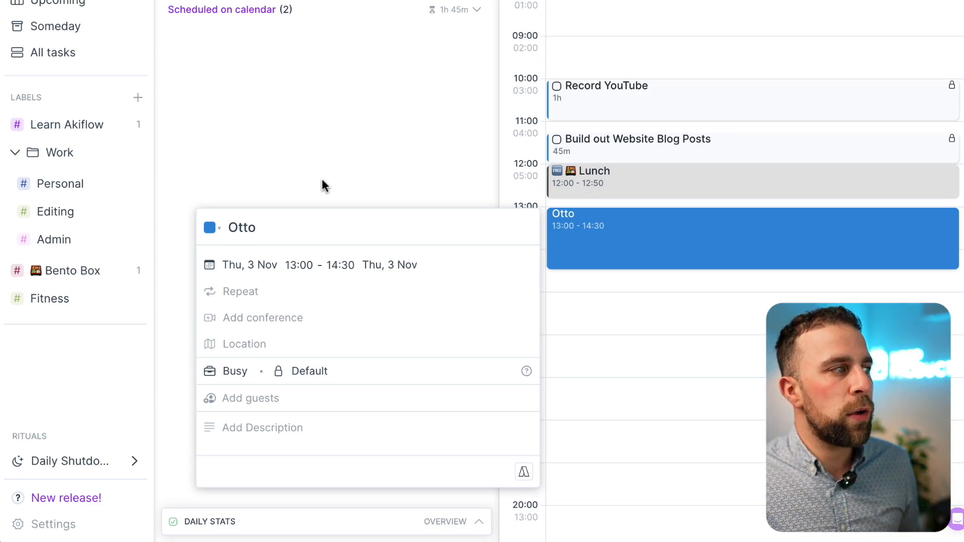
click(210, 227)
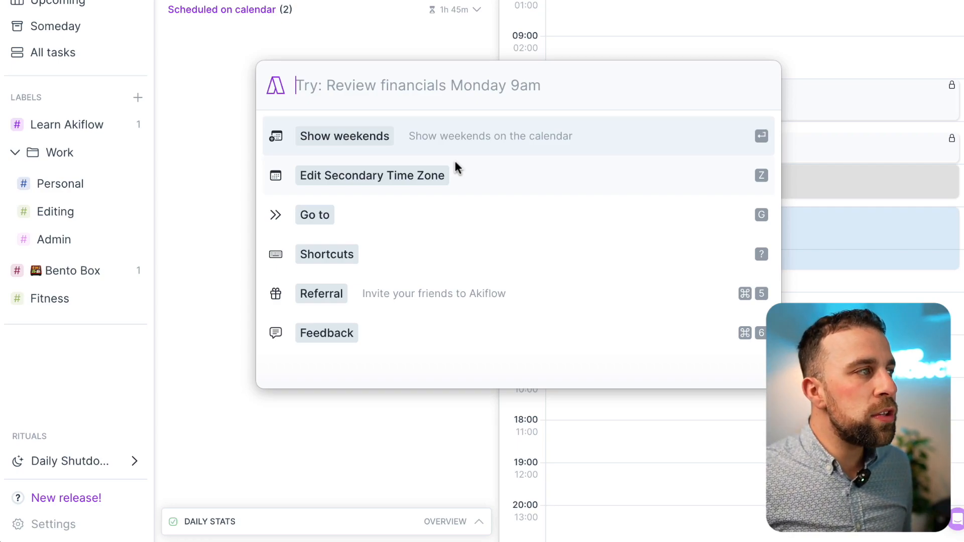
Enter 'Create Report tomorrow at 3:30pm =30m' in the command bar
text(Create Repor)
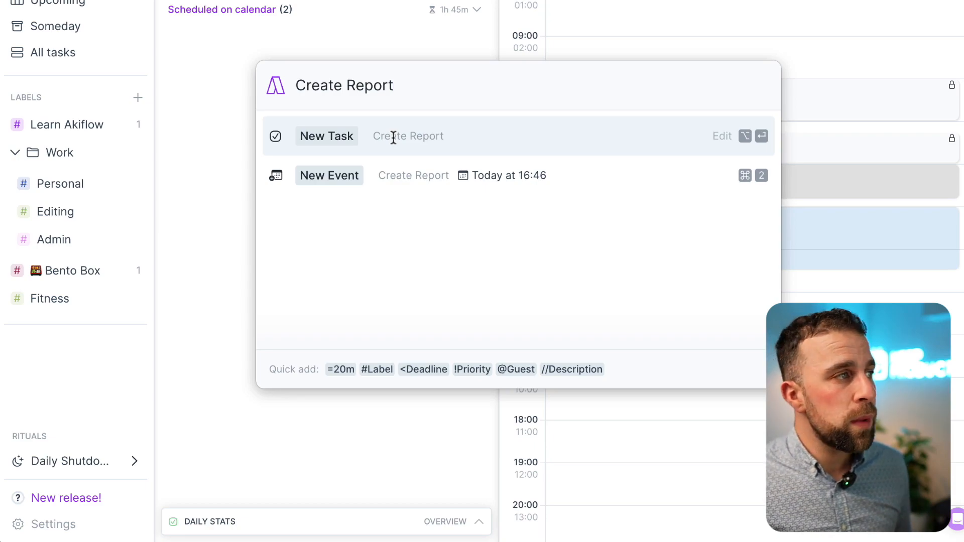
text(t)
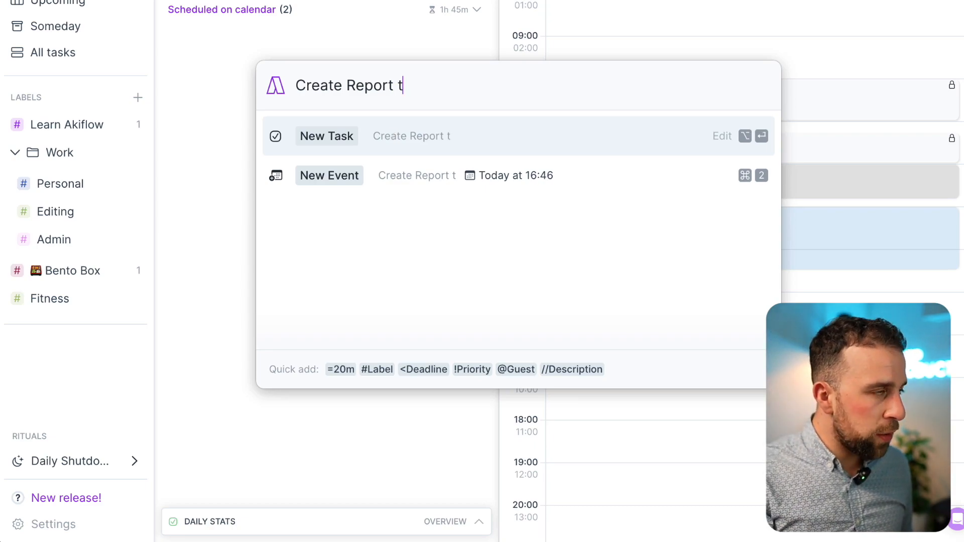
text(omorrow at)
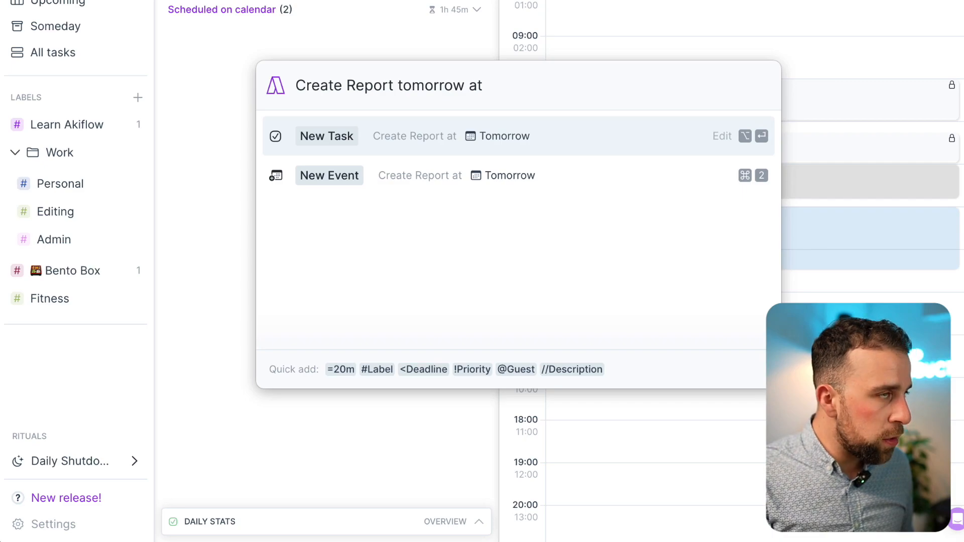
text(3:30pm)
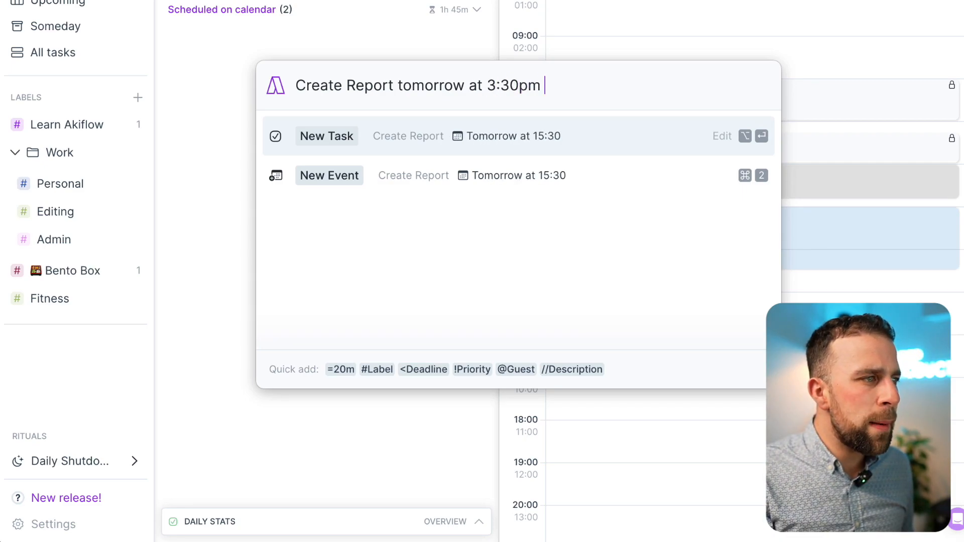
text(=30m)
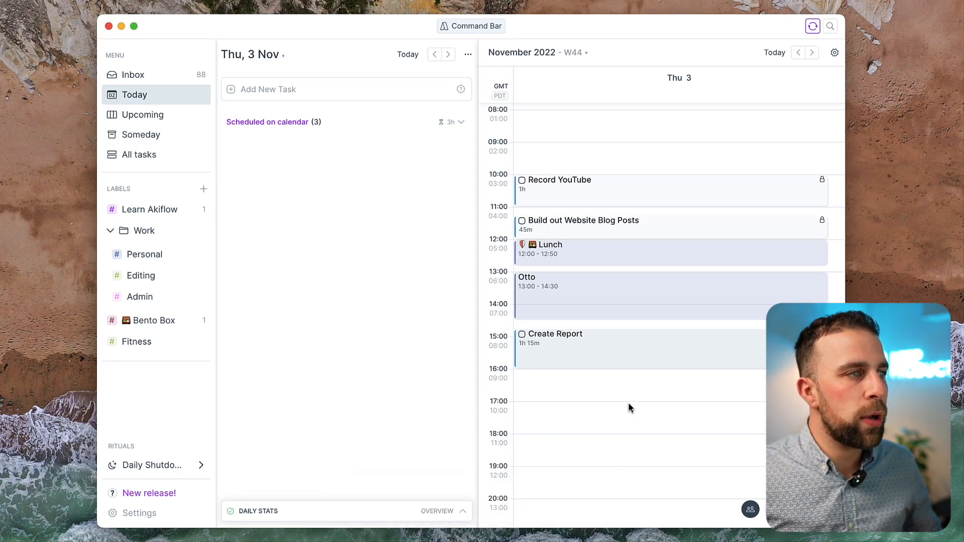
mouse_move(623, 320)
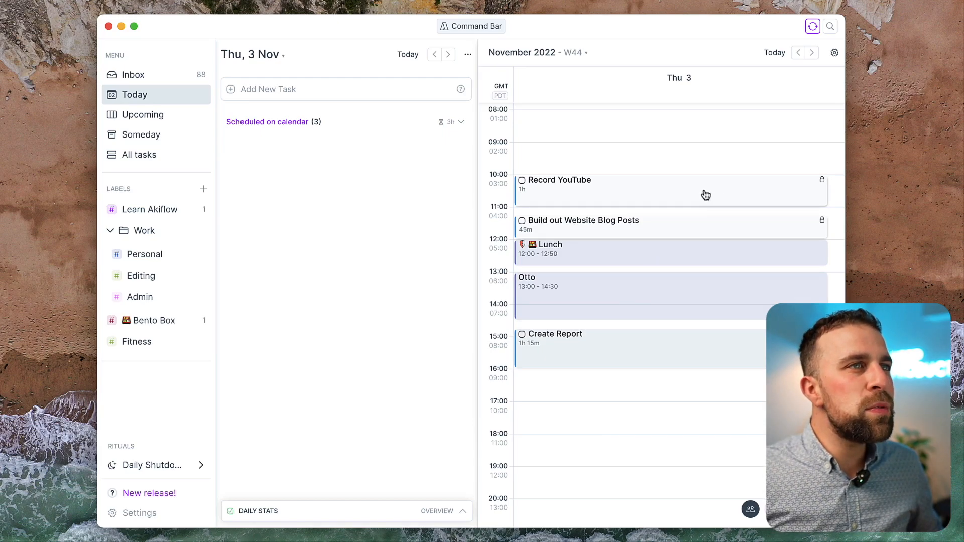
mouse_move(691, 184)
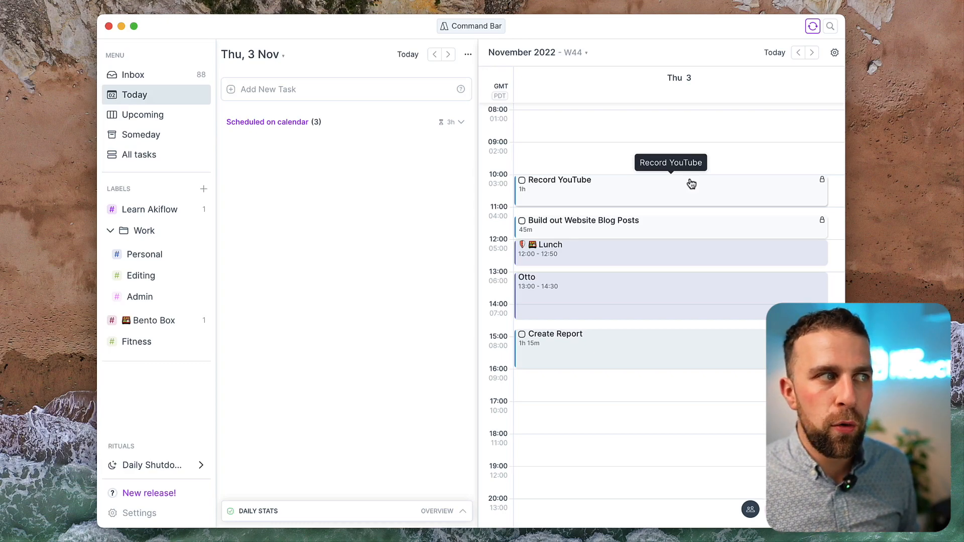
mouse_move(615, 298)
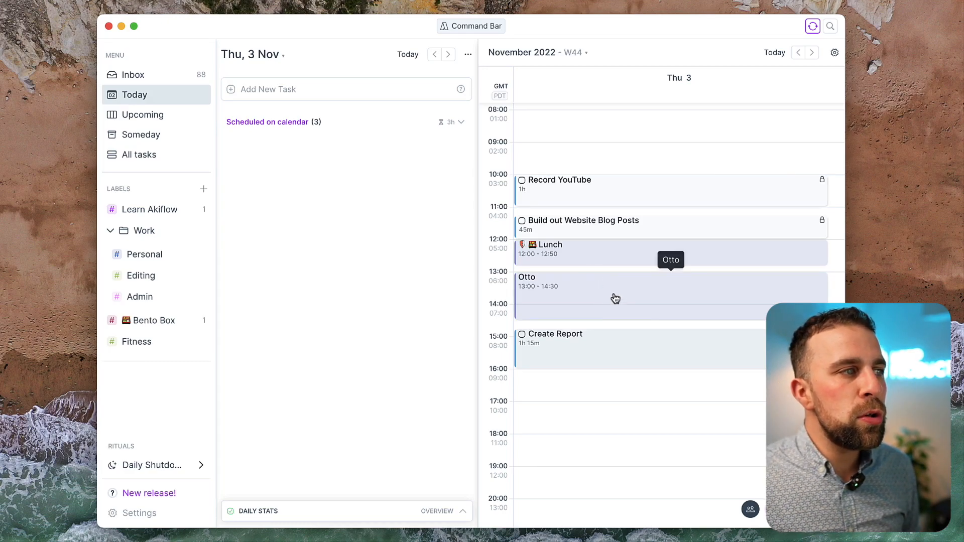
mouse_move(605, 335)
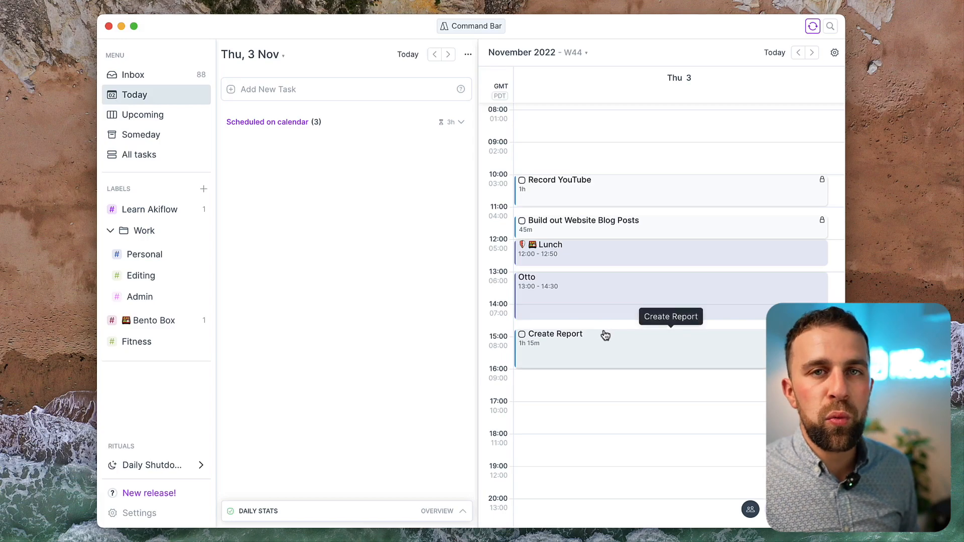
mouse_move(629, 361)
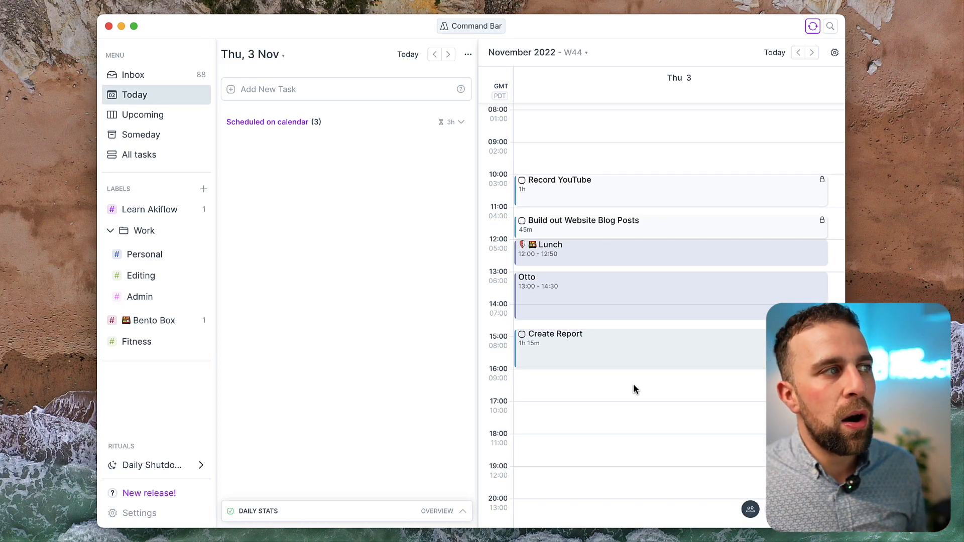
mouse_move(606, 338)
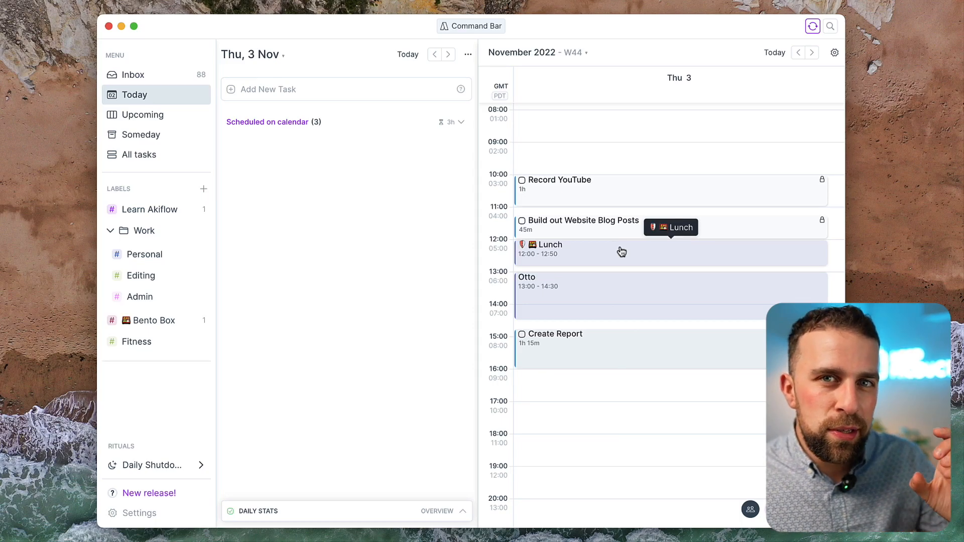
mouse_move(608, 151)
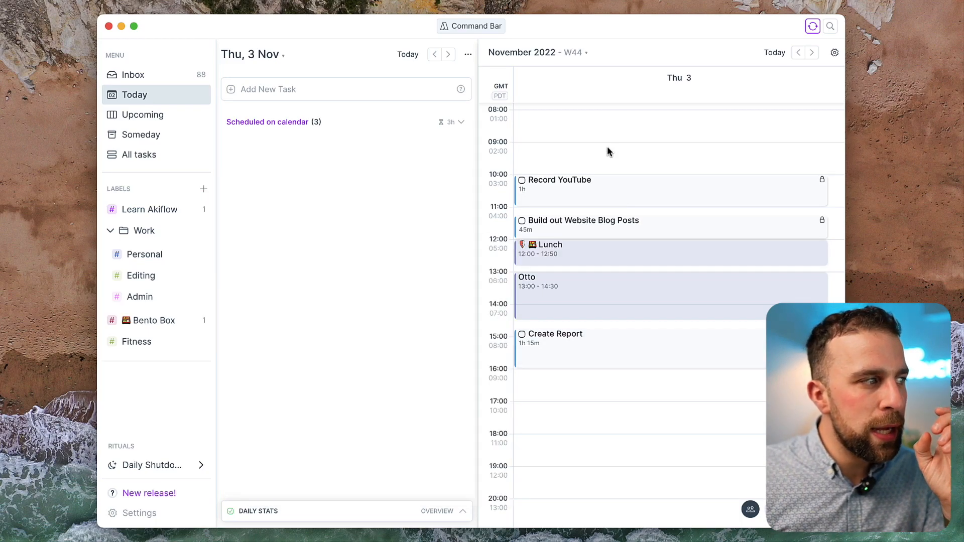
mouse_move(583, 159)
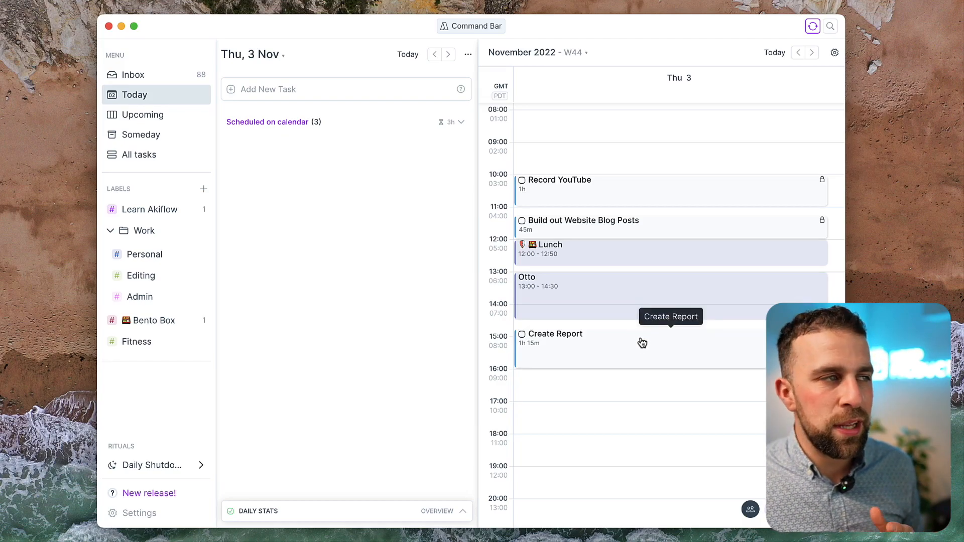
mouse_move(637, 352)
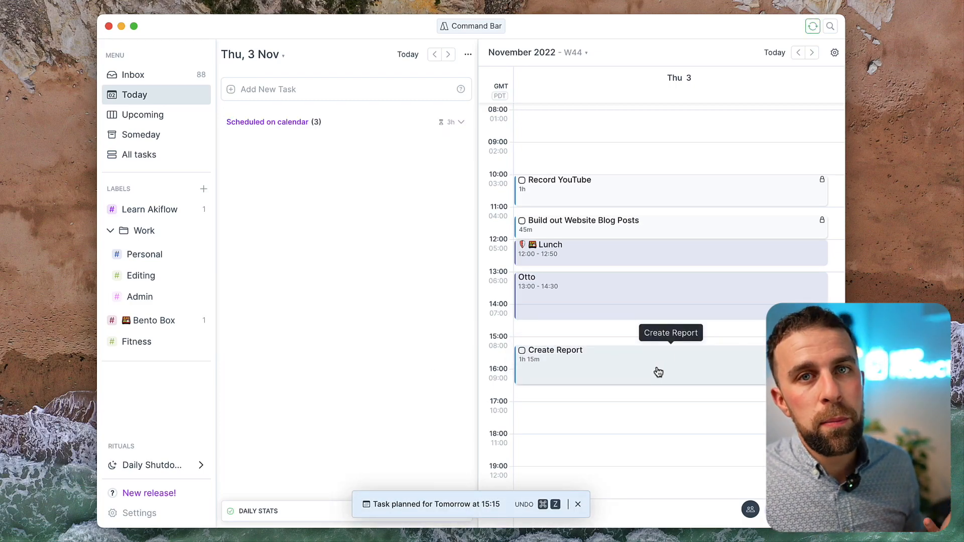
mouse_move(457, 137)
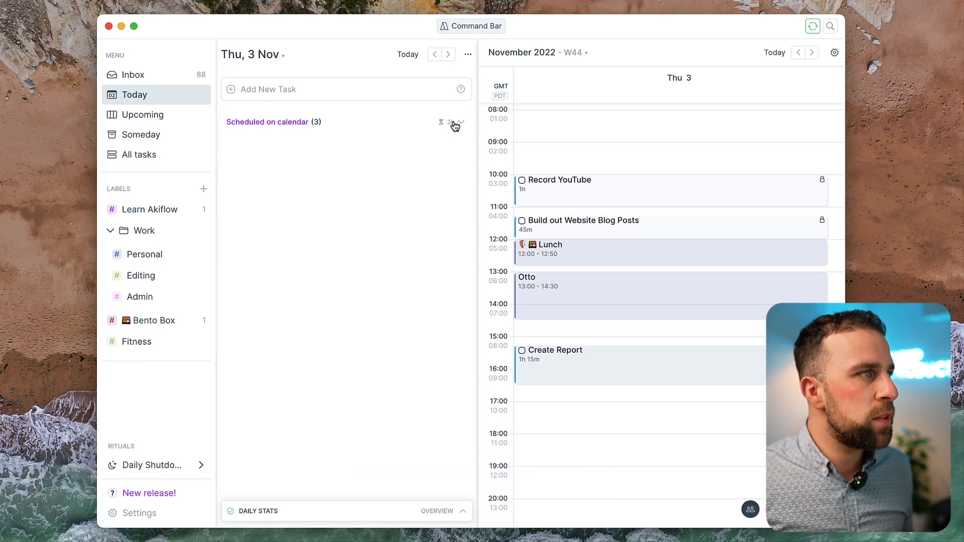
Tag Record YouTube with the Editing label and Create Report with Admin
click(461, 121)
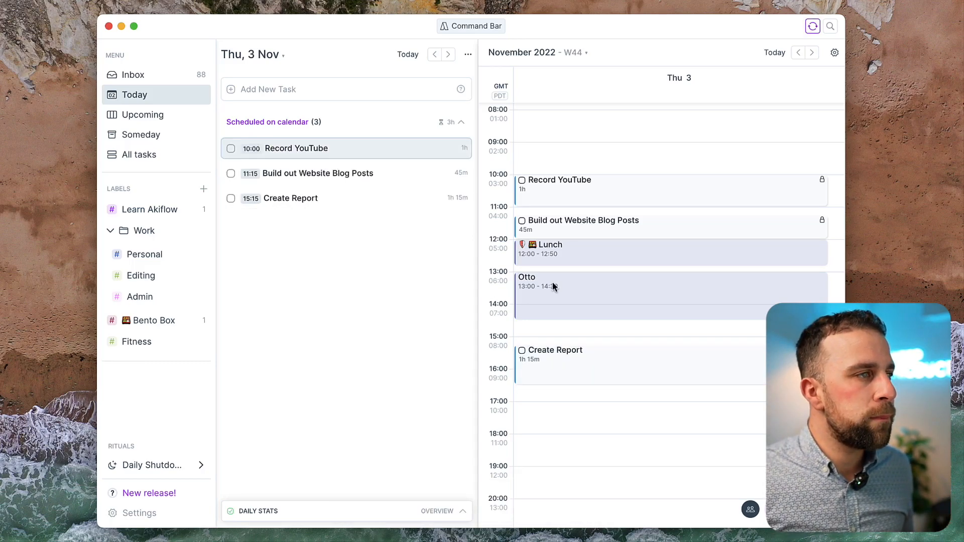
click(295, 148)
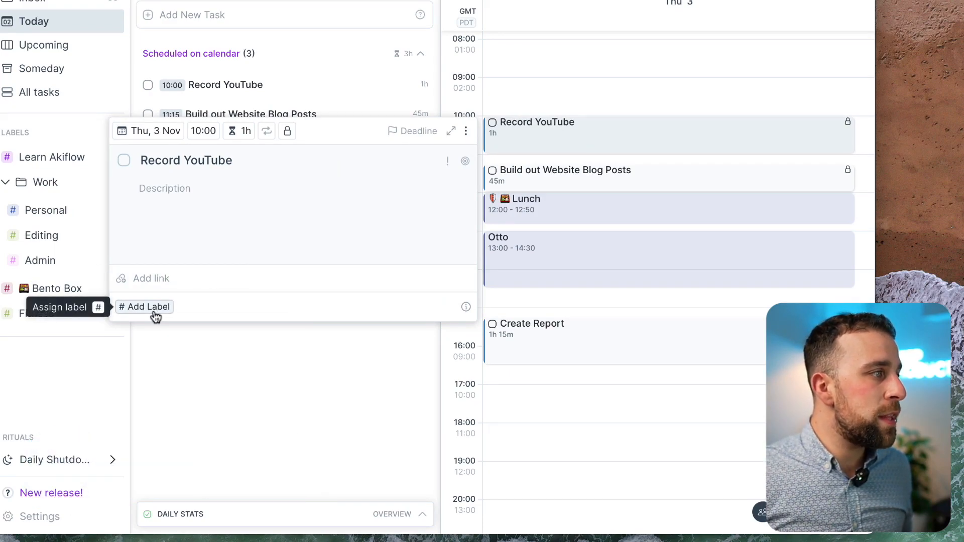
click(148, 306)
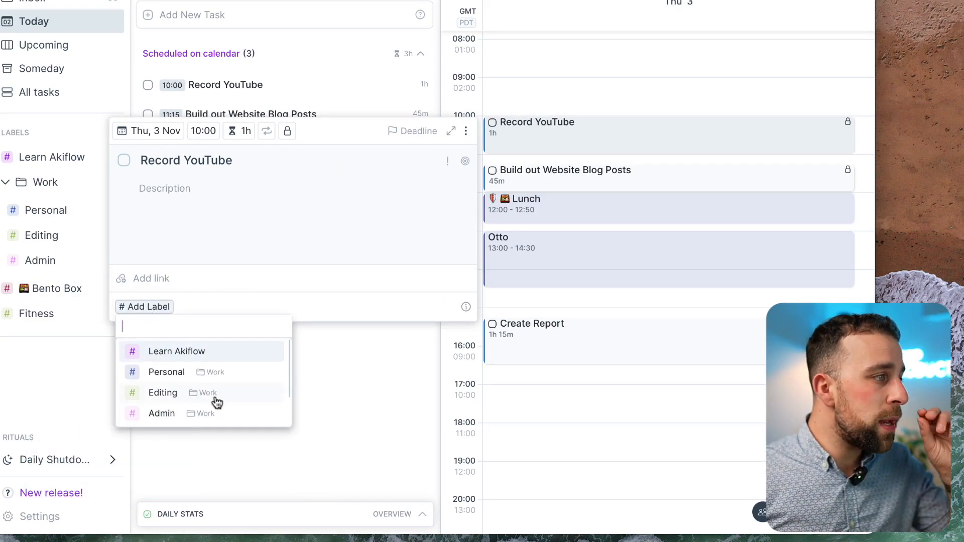
click(162, 392)
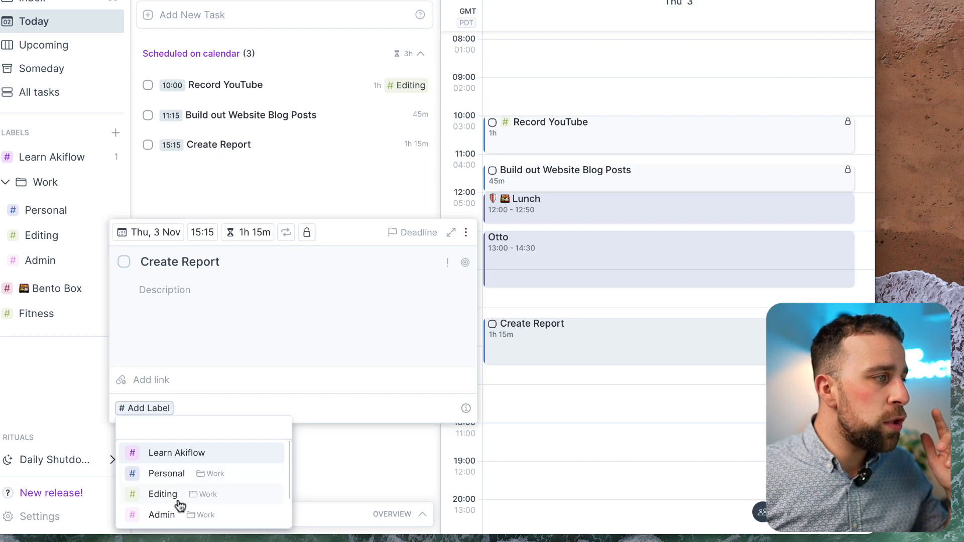
click(161, 514)
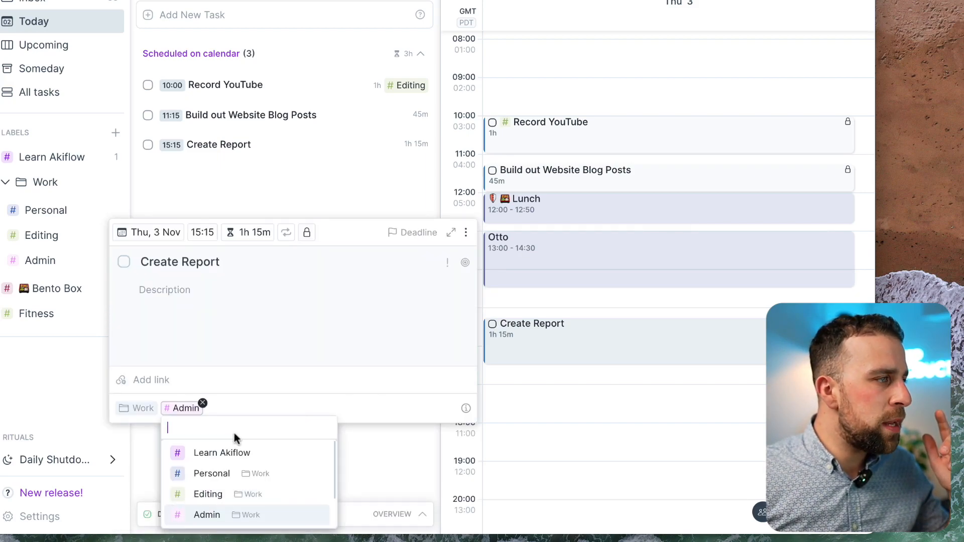
click(206, 514)
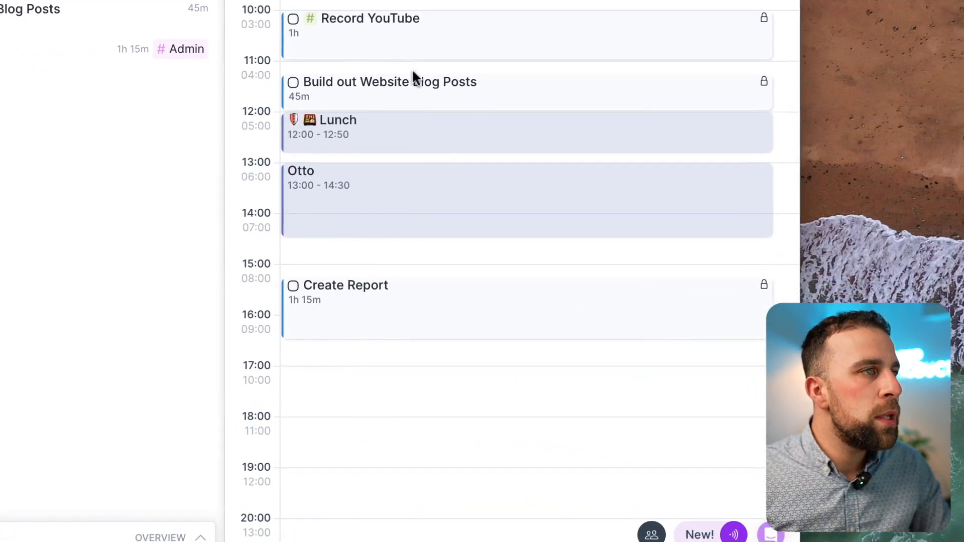
mouse_move(390, 97)
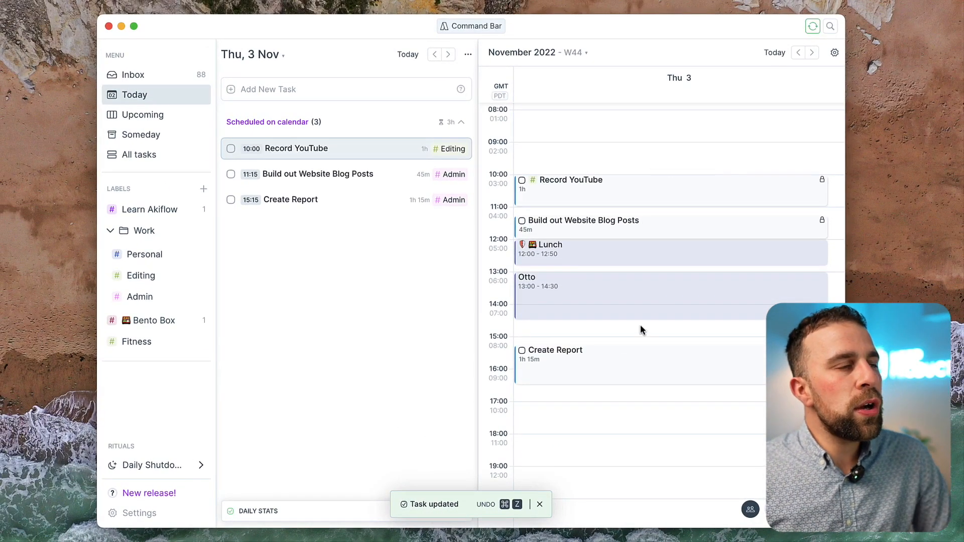
mouse_move(635, 333)
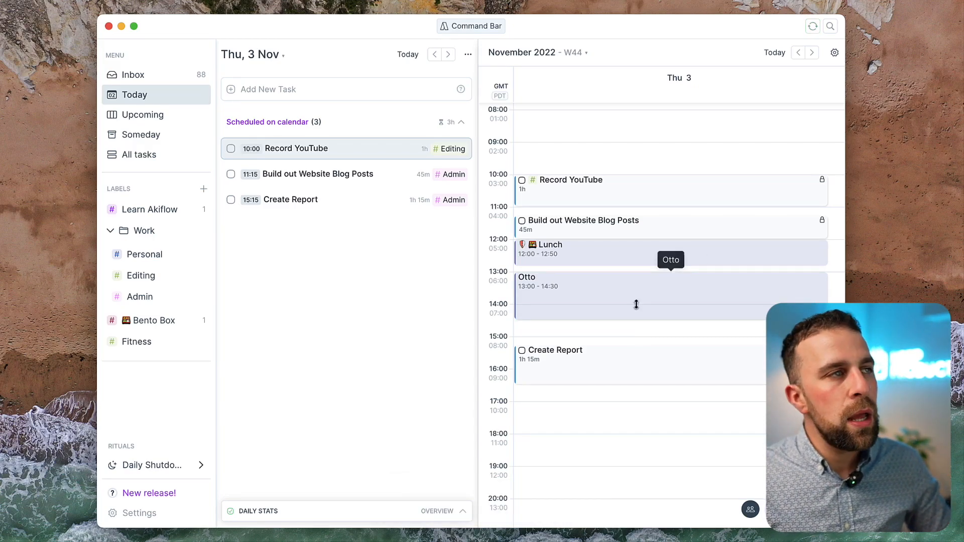
Adjust the calendar view settings and keep the secondary time zone column on
click(835, 52)
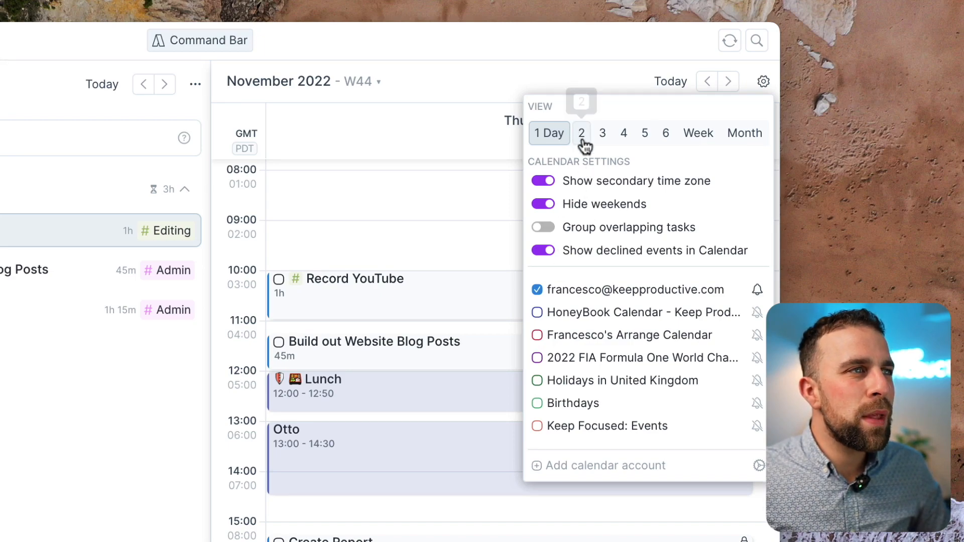
click(580, 133)
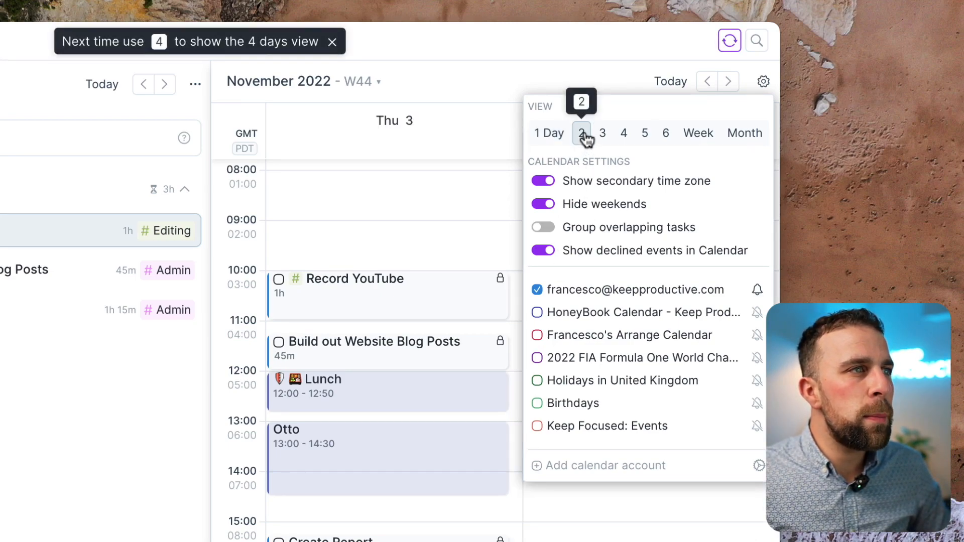
click(581, 132)
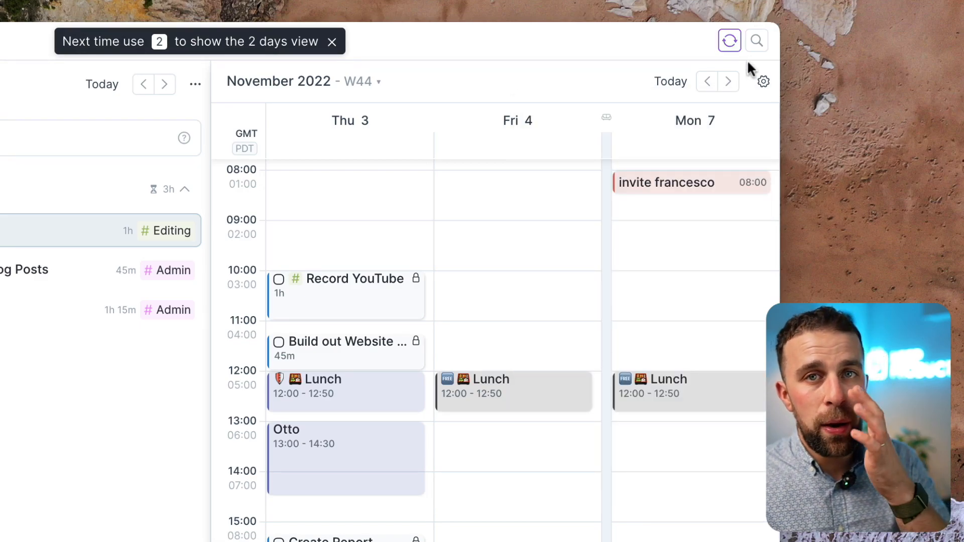
click(762, 82)
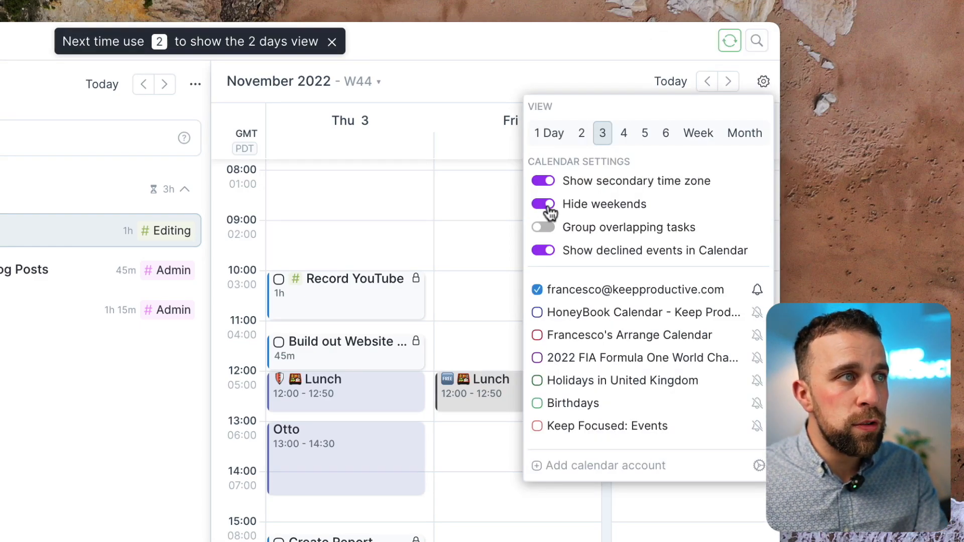
click(543, 180)
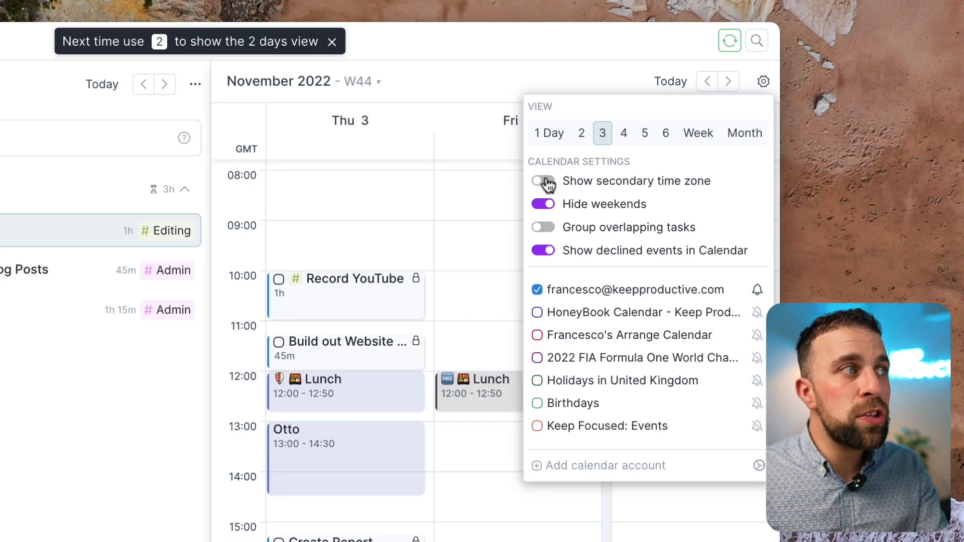
click(542, 180)
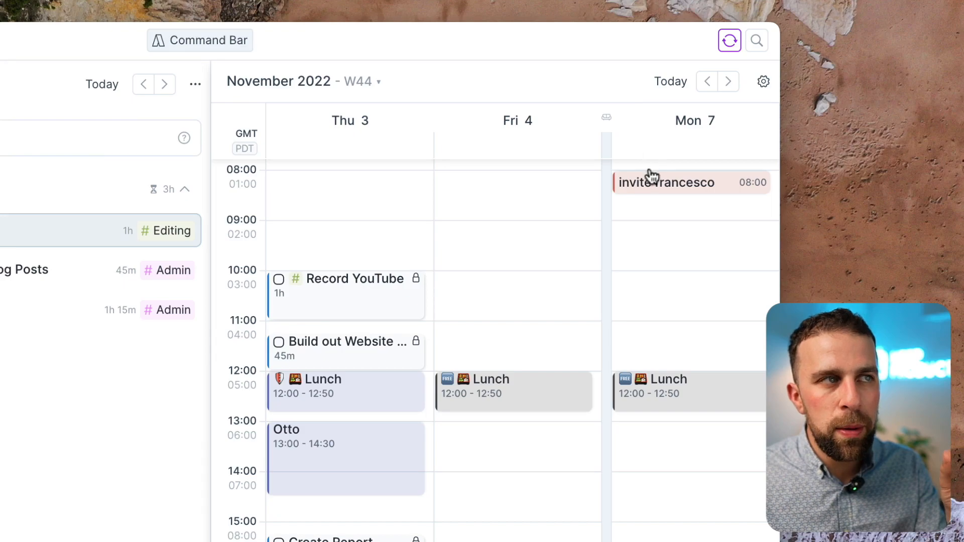
mouse_move(243, 473)
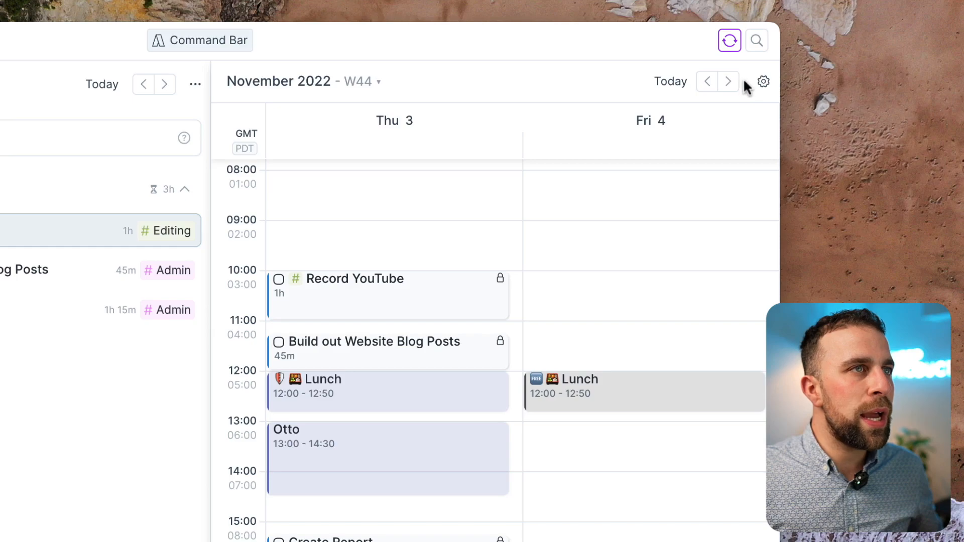
Show three days and move Build out Website Blog Posts to Friday 4 at 11:15
click(763, 81)
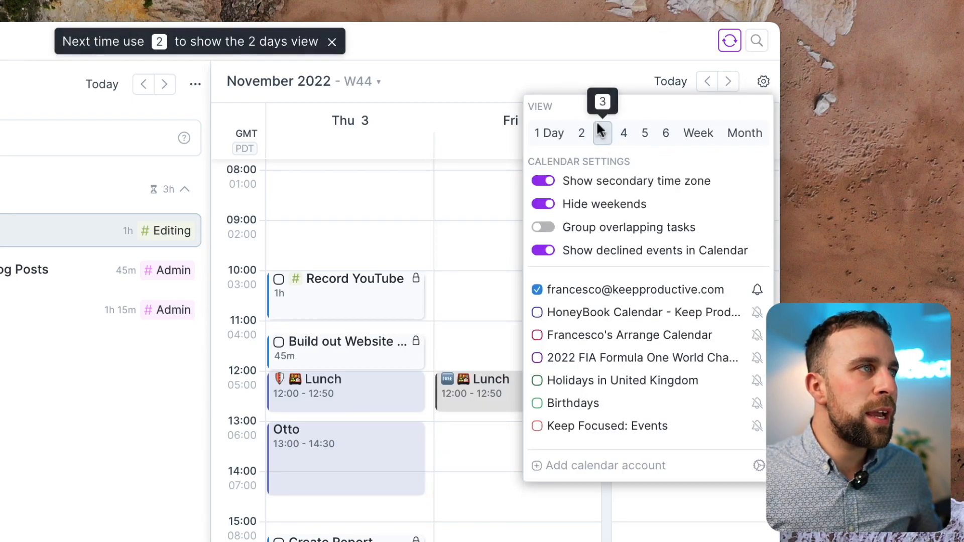
click(600, 132)
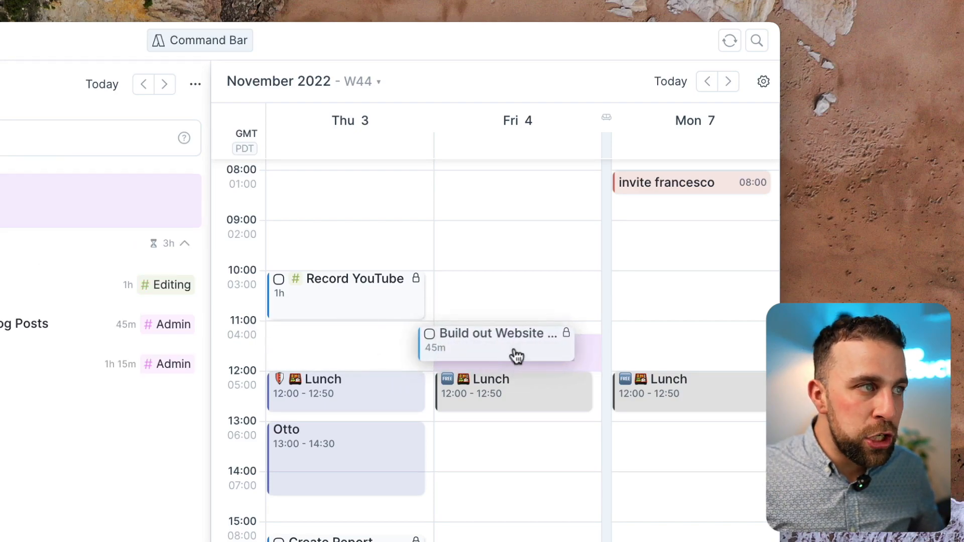
drag(495, 340, 513, 349)
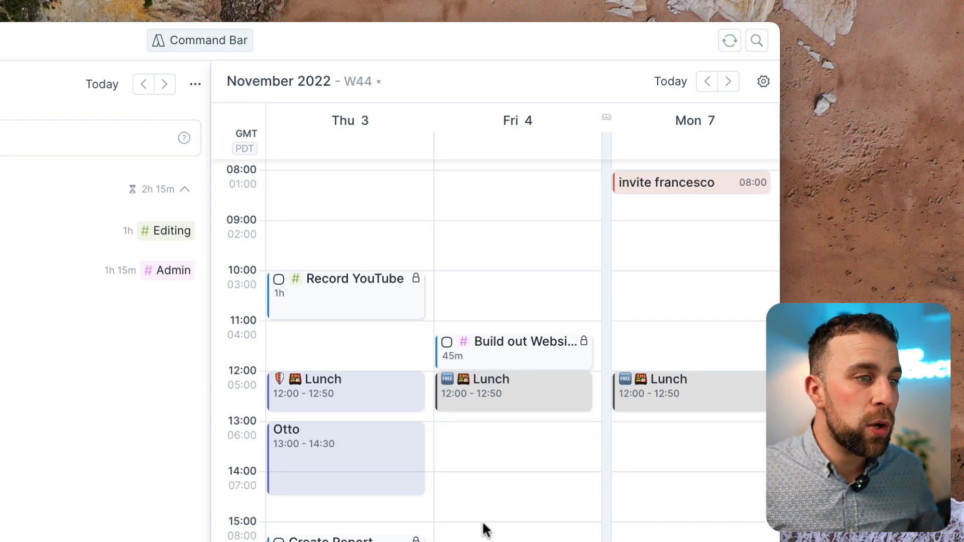
mouse_move(370, 313)
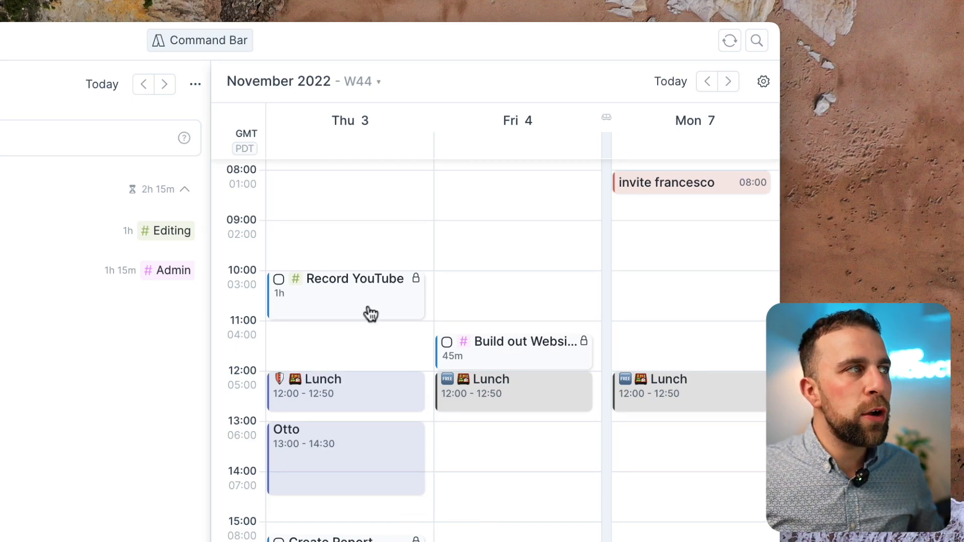
click(762, 82)
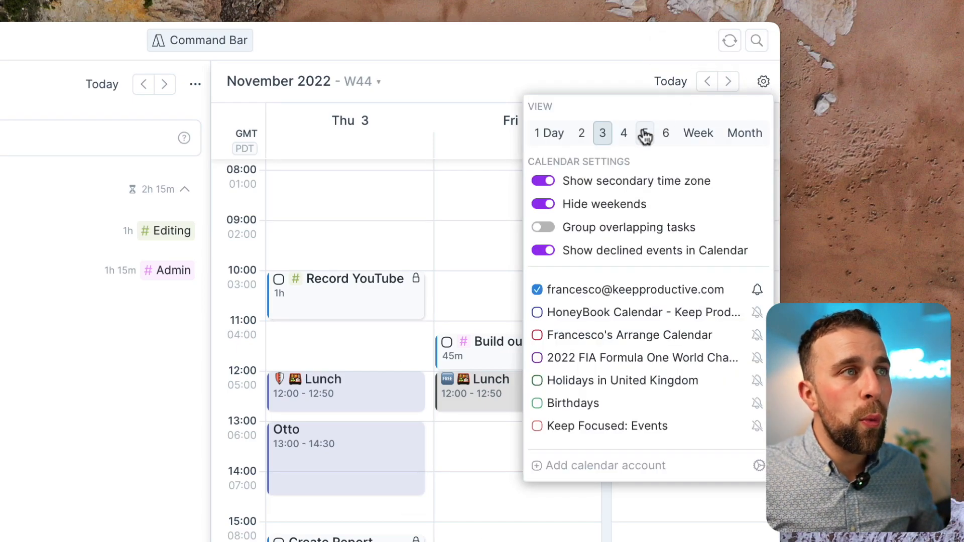
mouse_move(744, 133)
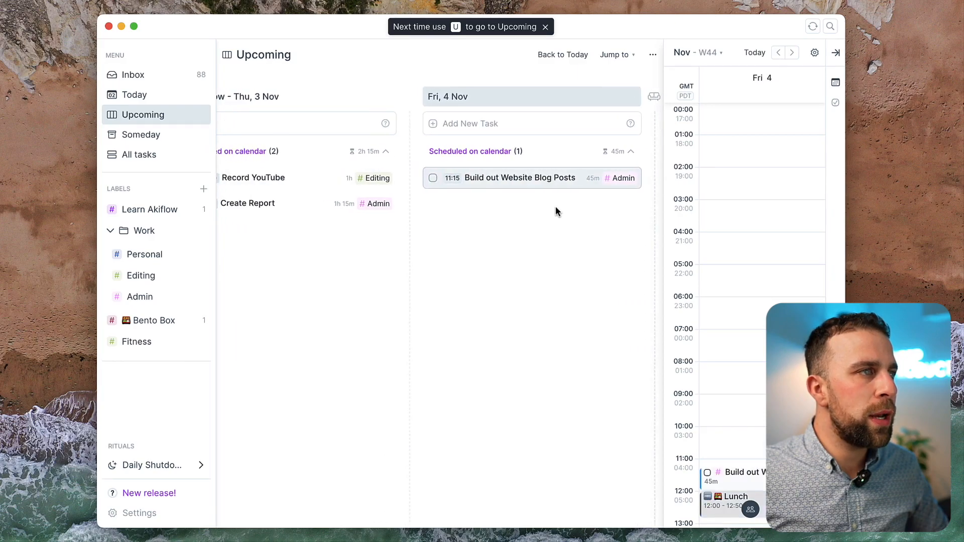
Drop Build out Website Blog Posts at 09:00 Monday 7 Nov, then return to Today
scroll(right, 3)
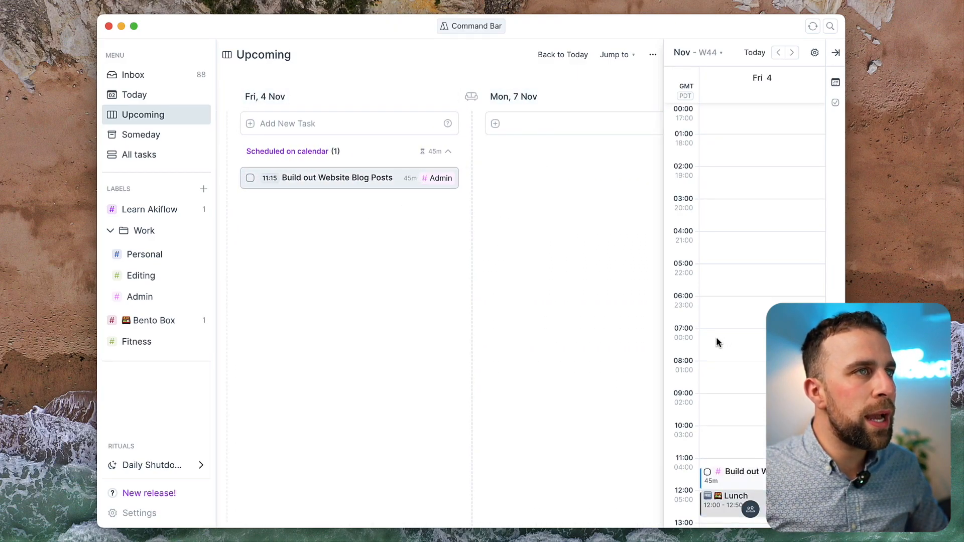
scroll(down, 3)
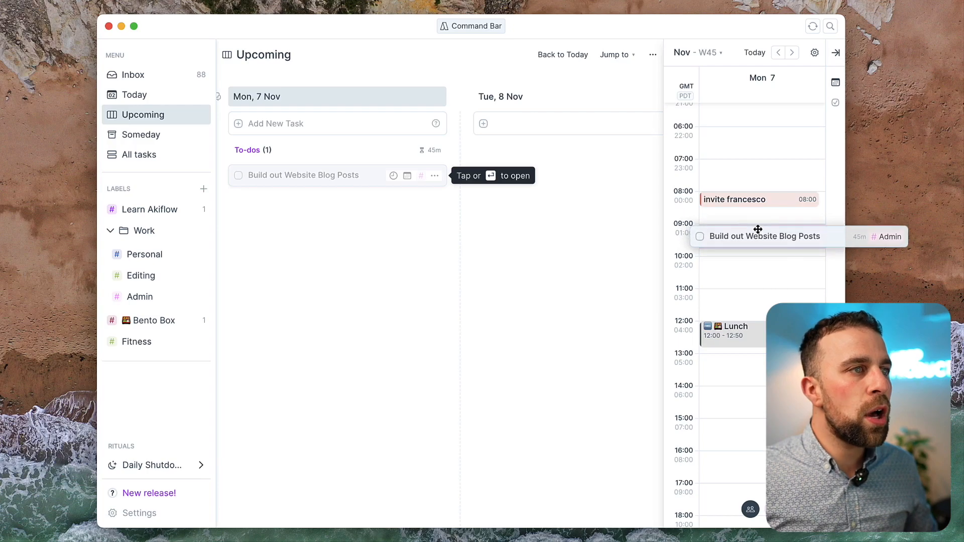
drag(764, 236, 759, 243)
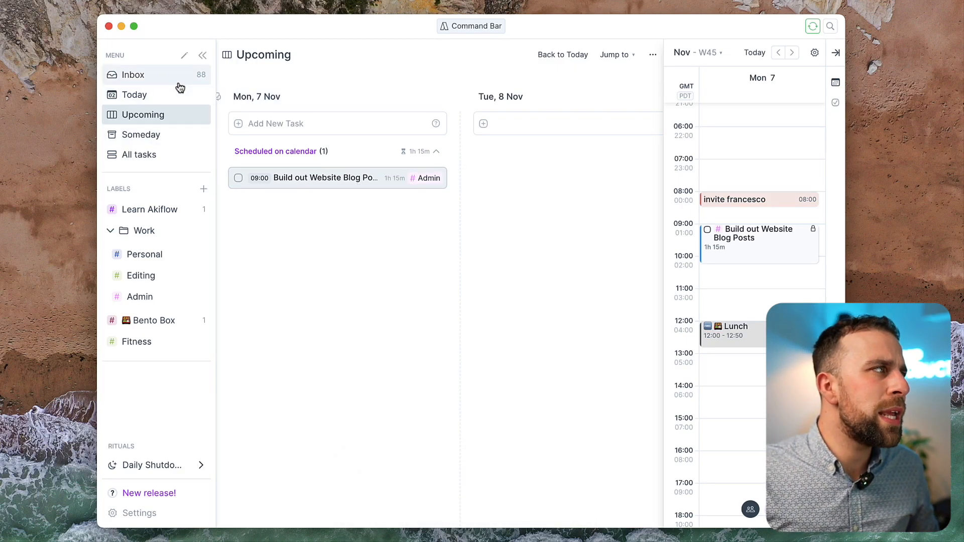
click(133, 95)
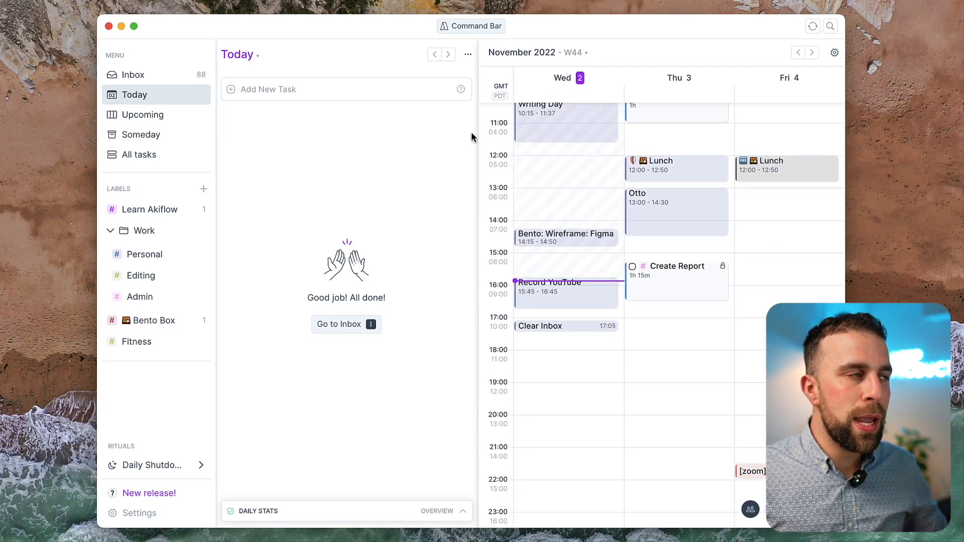
mouse_move(504, 85)
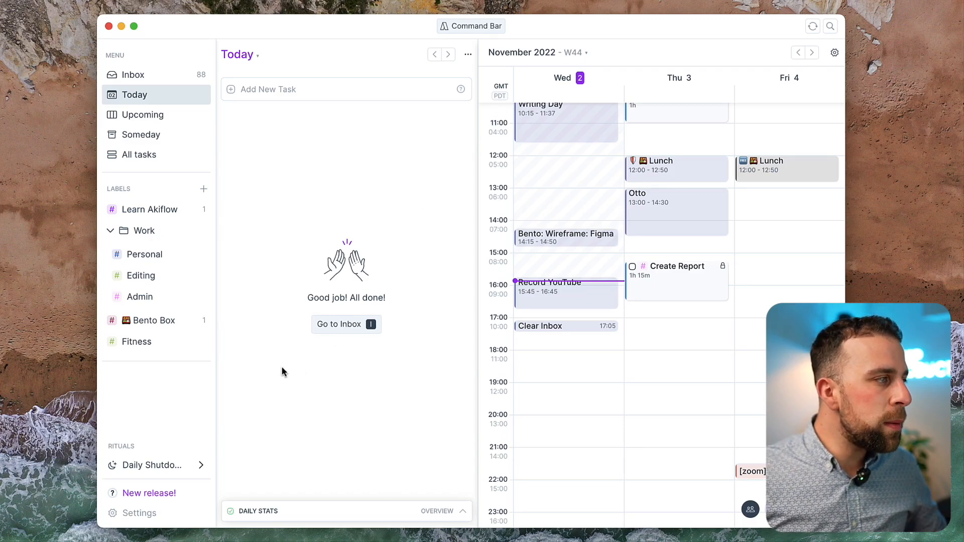
mouse_move(292, 430)
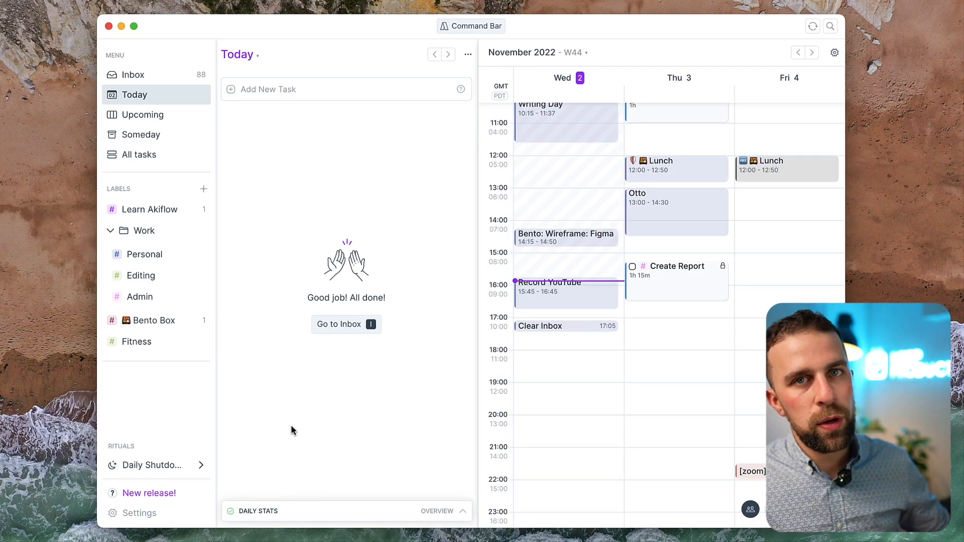
mouse_move(268, 474)
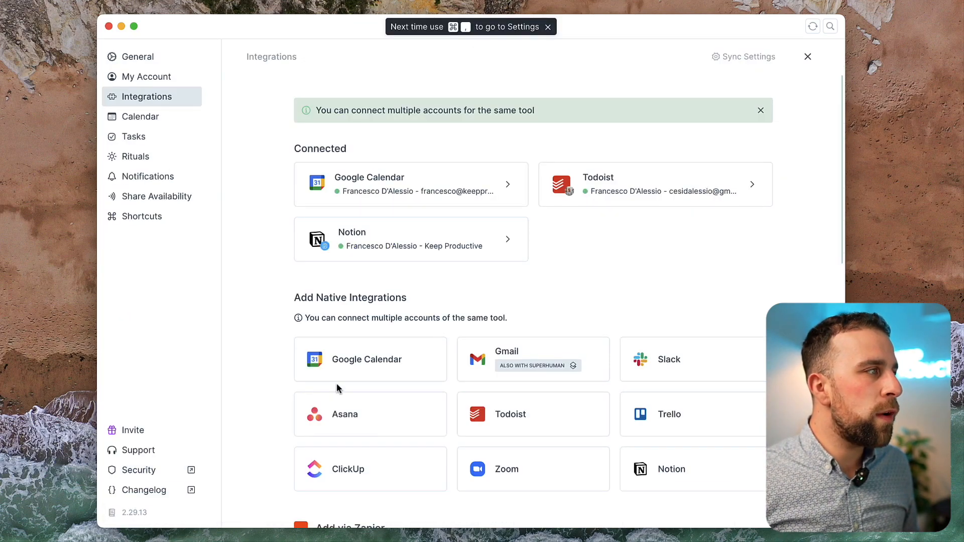
mouse_move(246, 140)
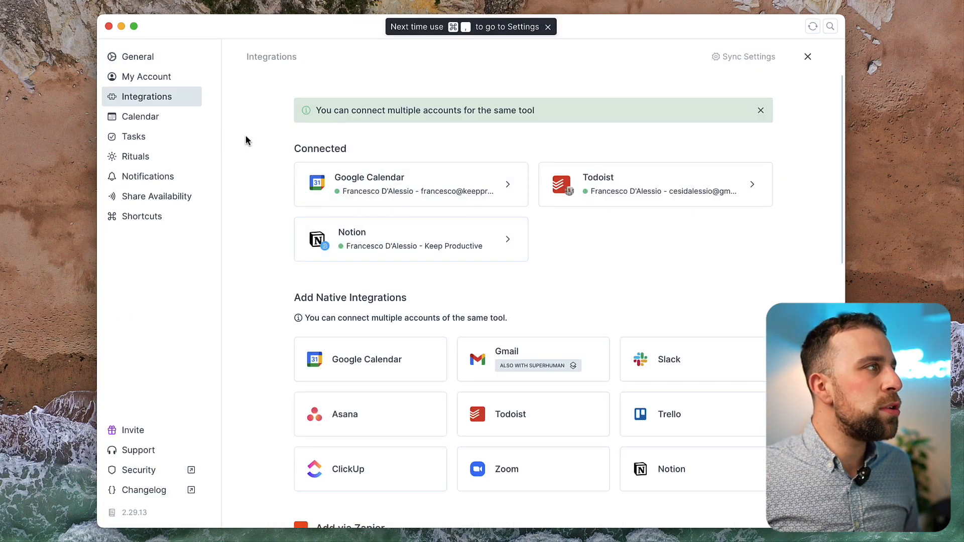
click(807, 57)
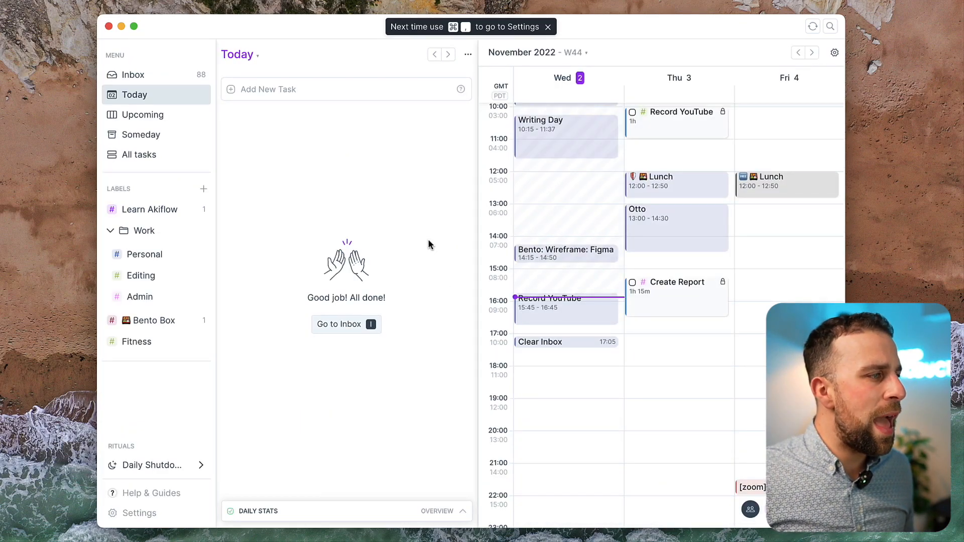
Expand the Record YouTube task into the full-page focus editor
text(fo)
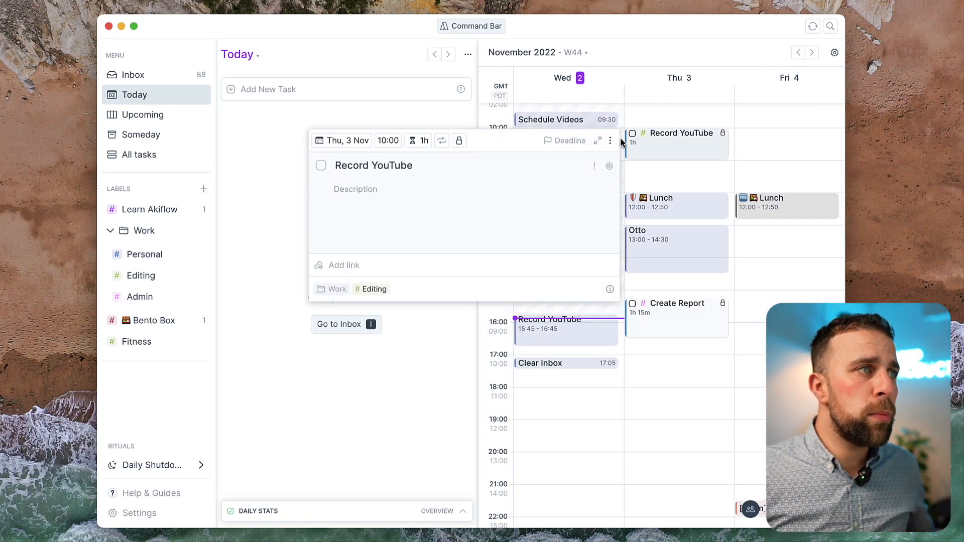
mouse_move(666, 148)
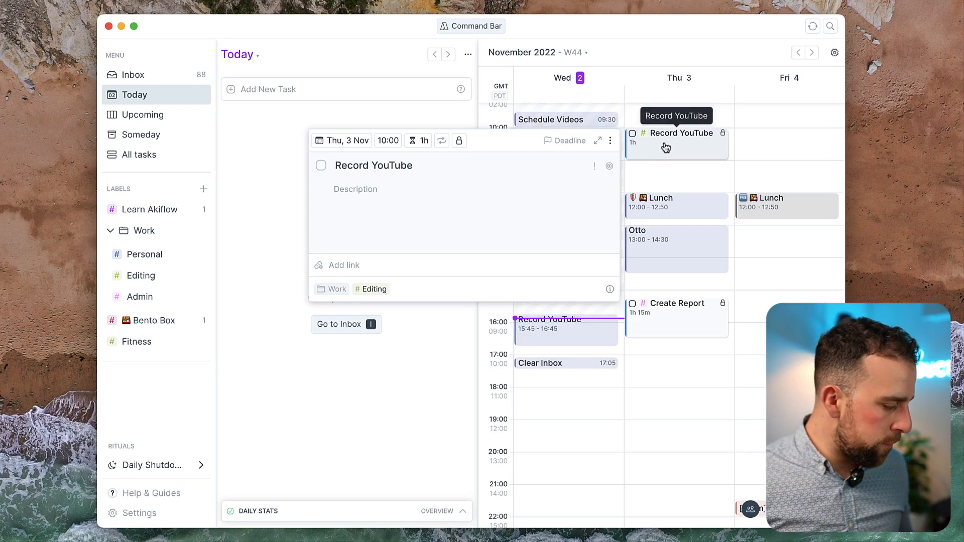
click(597, 140)
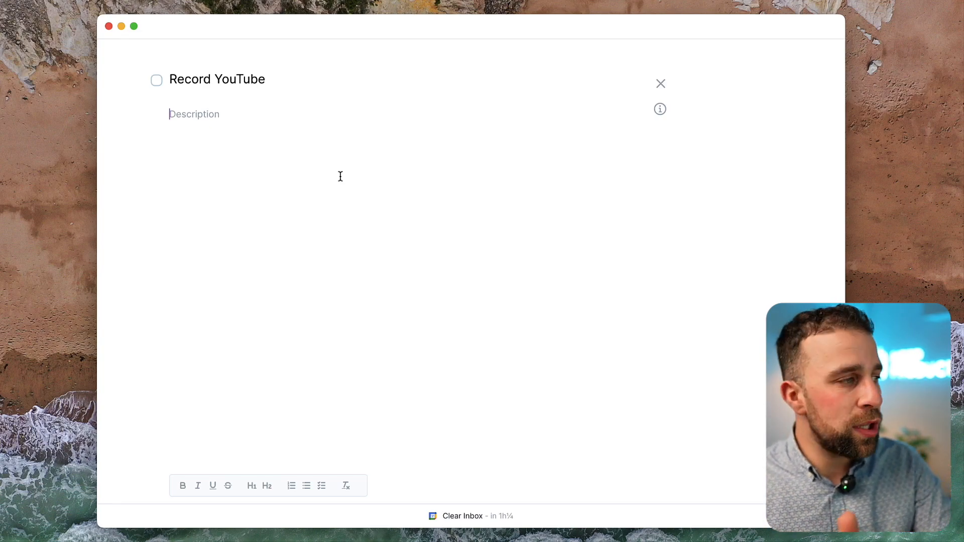
mouse_move(569, 448)
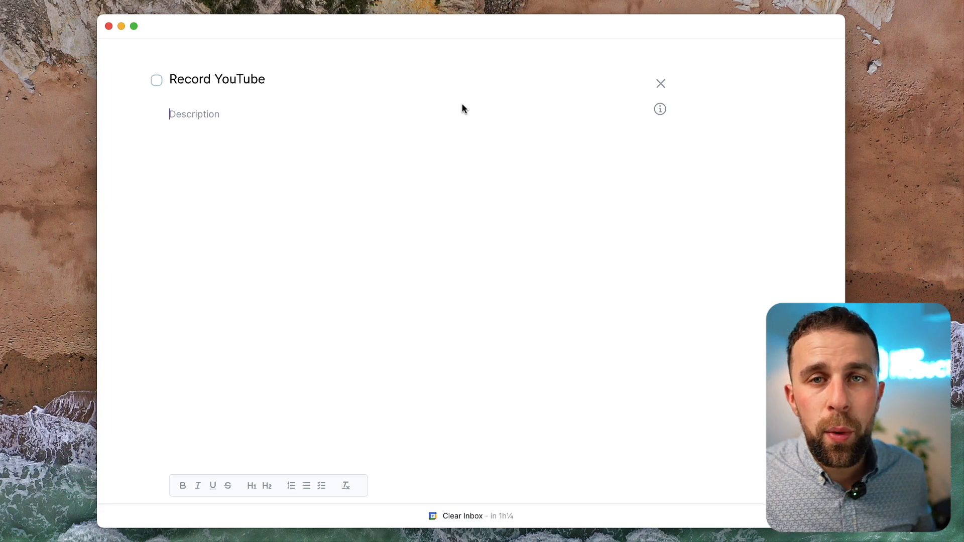
mouse_move(554, 163)
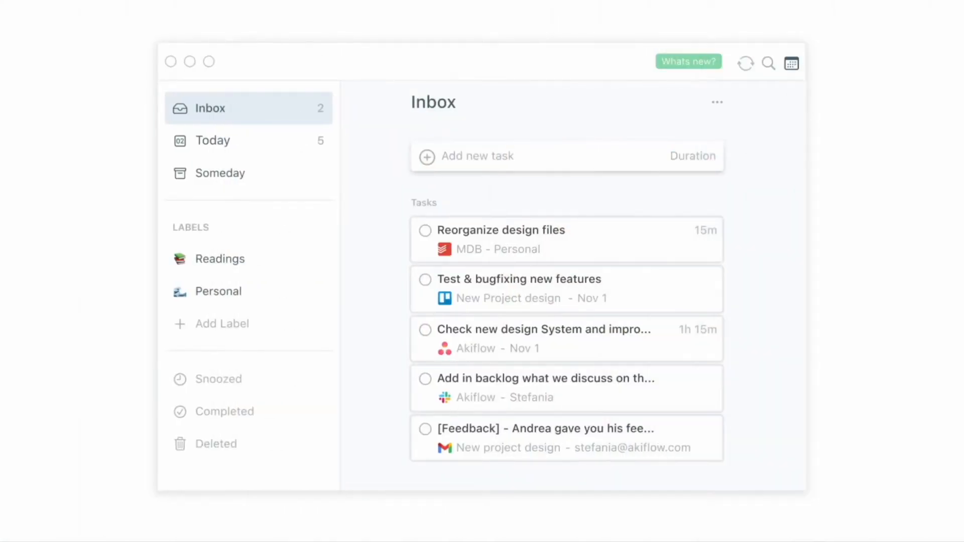
Search the Snooze Task command for 'tomo' to offer Tomorrow for the Share Calendar Availability task
text(tomo)
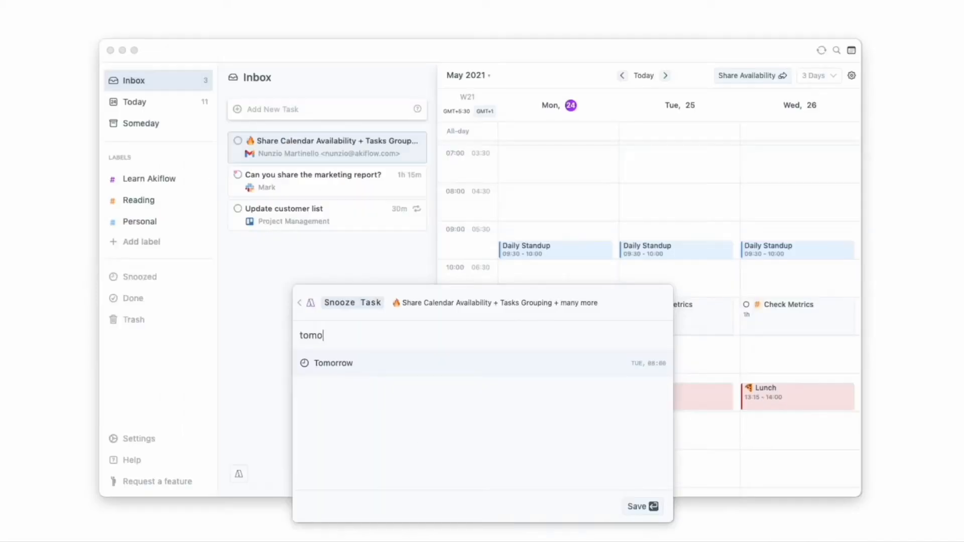